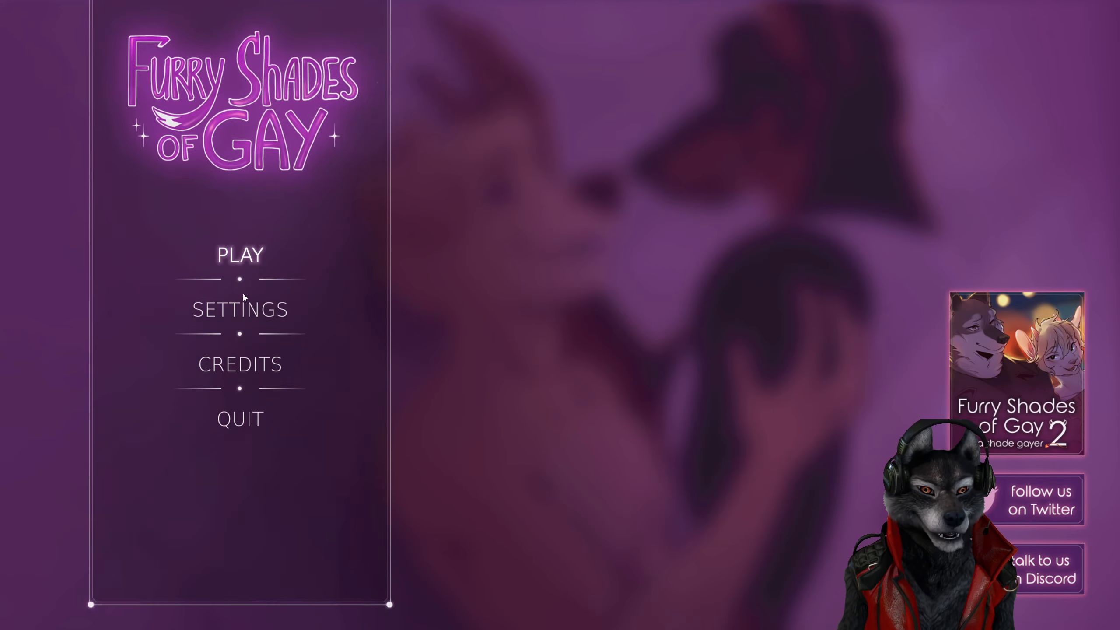
Step: Start PLAY from the main menu to reach the story selection with 59920 coins
click(240, 255)
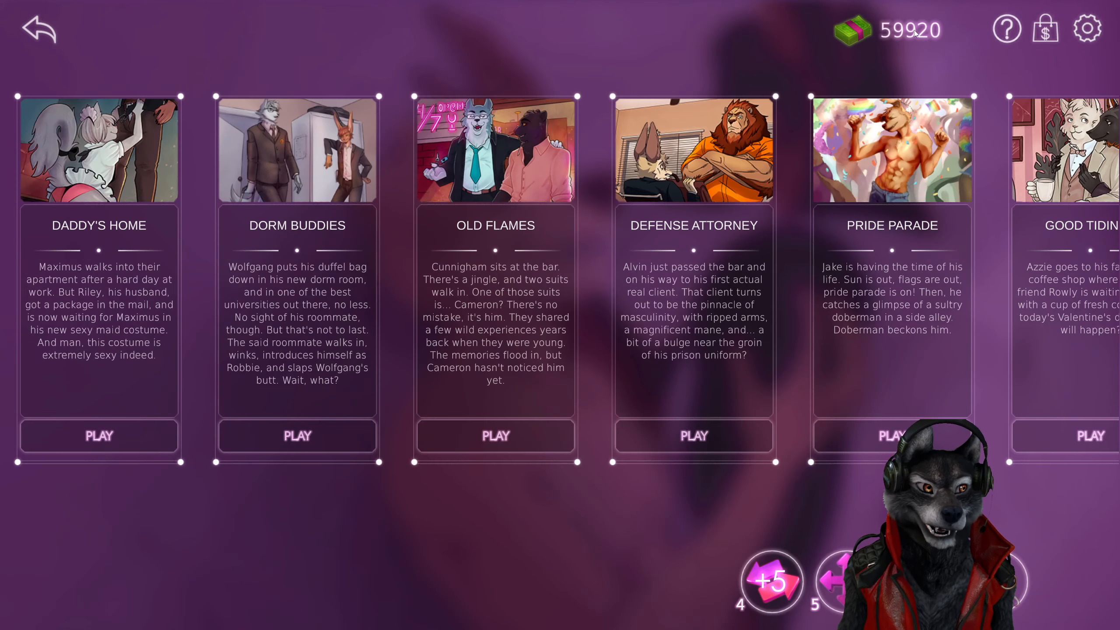
mouse_move(919, 39)
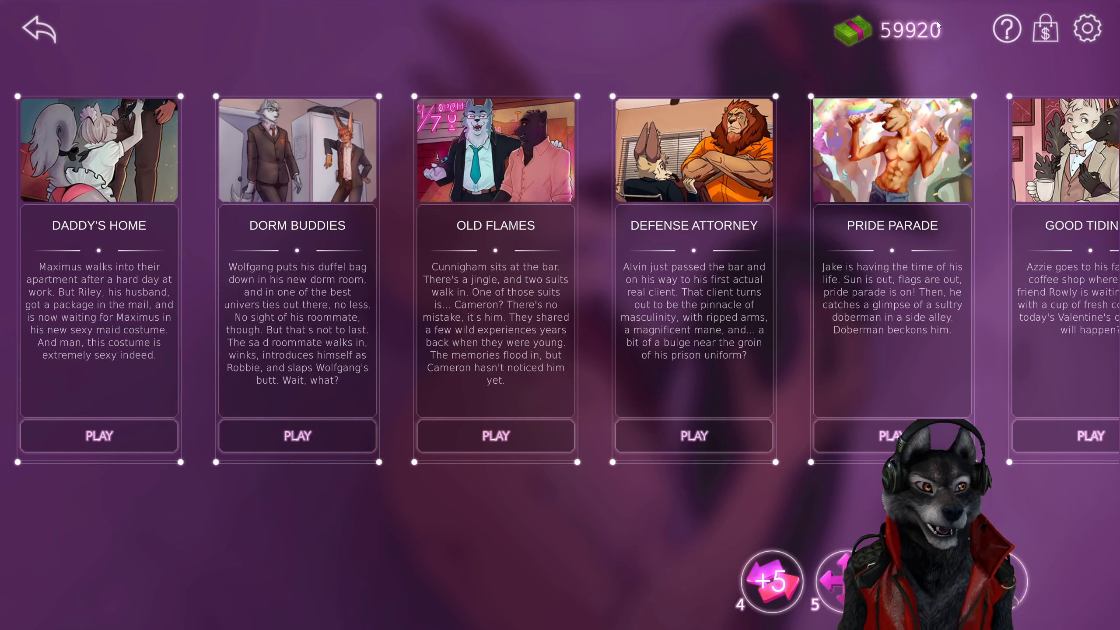
mouse_move(943, 39)
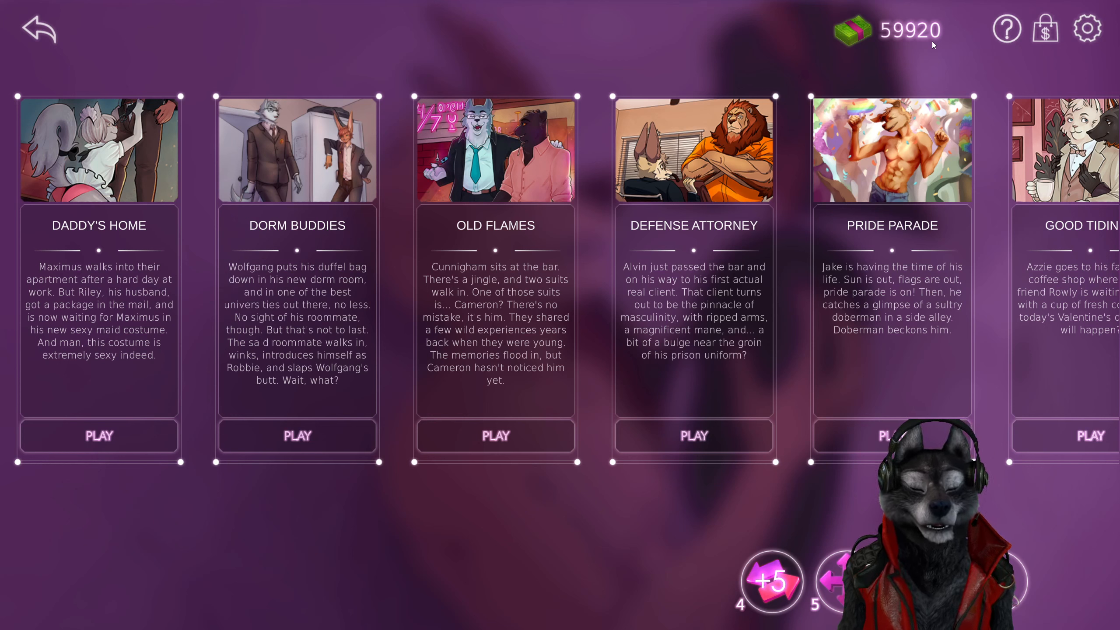
mouse_move(925, 51)
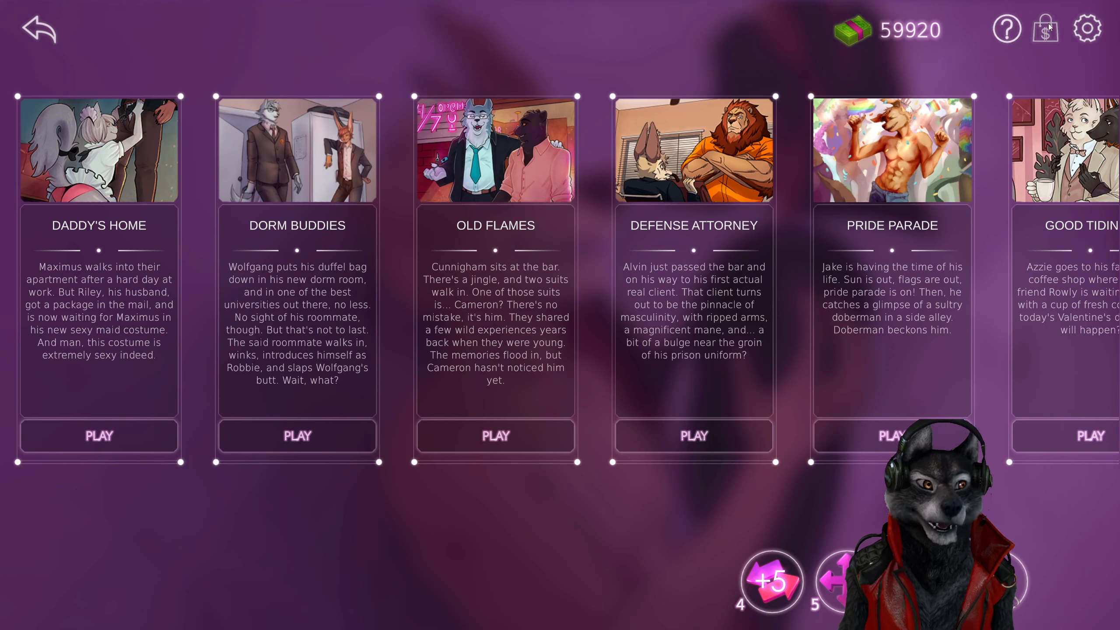
Step: Open the power-up shop, then start browsing folders in File Explorer
click(1044, 29)
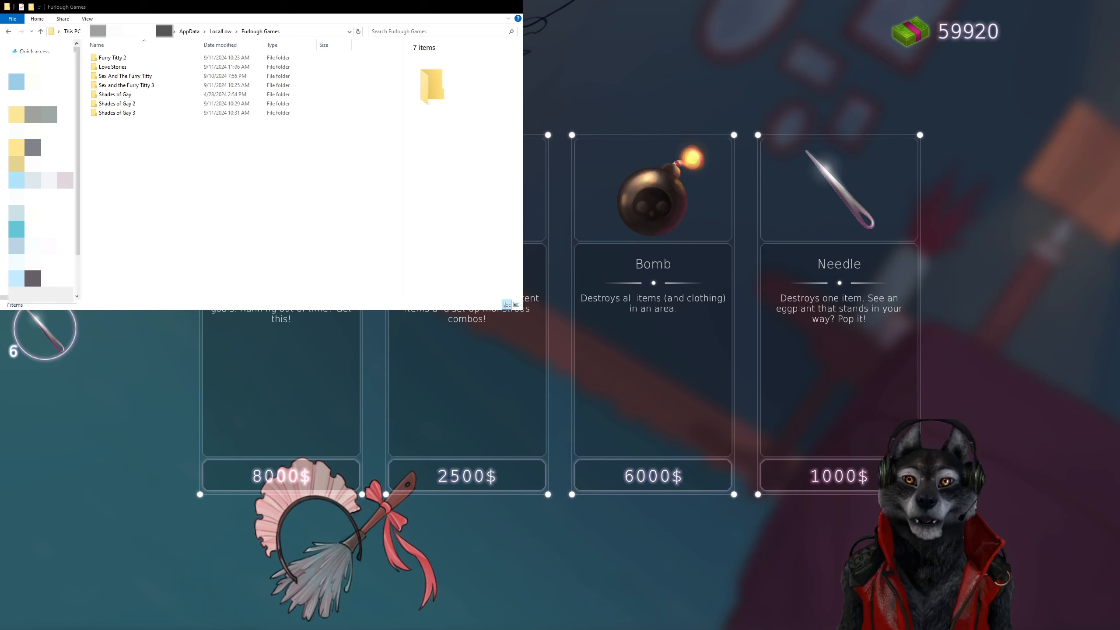
click(114, 94)
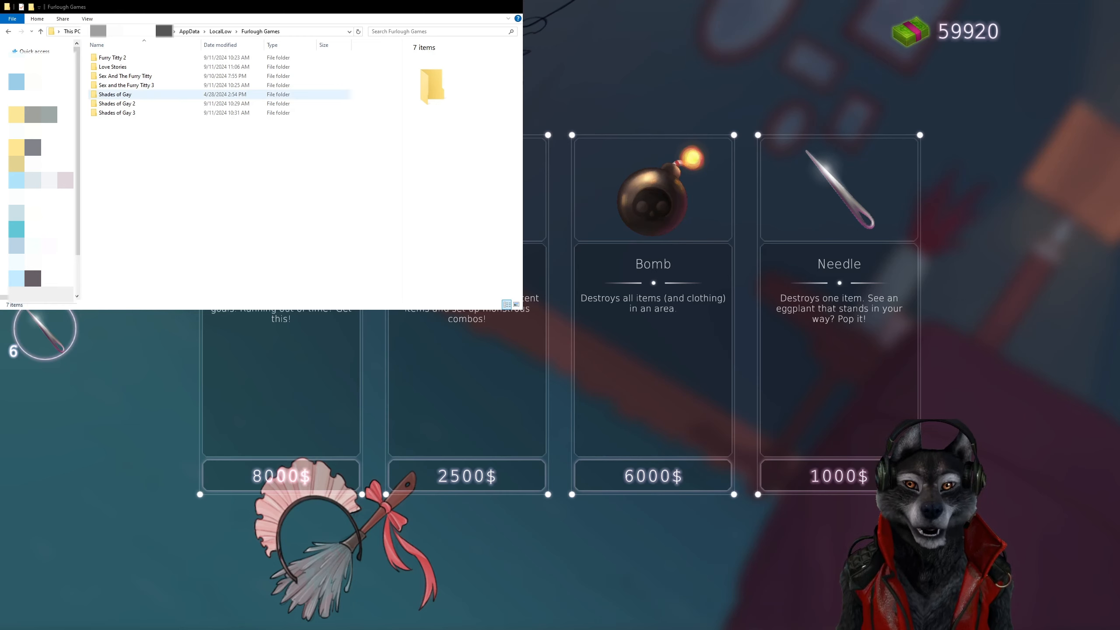
click(112, 57)
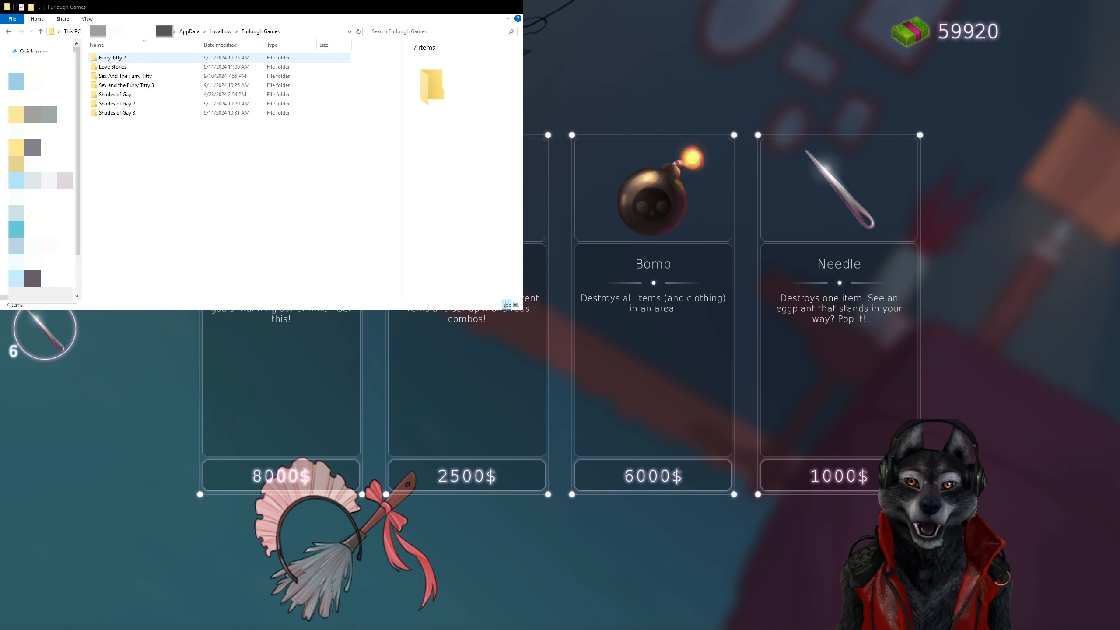
click(113, 66)
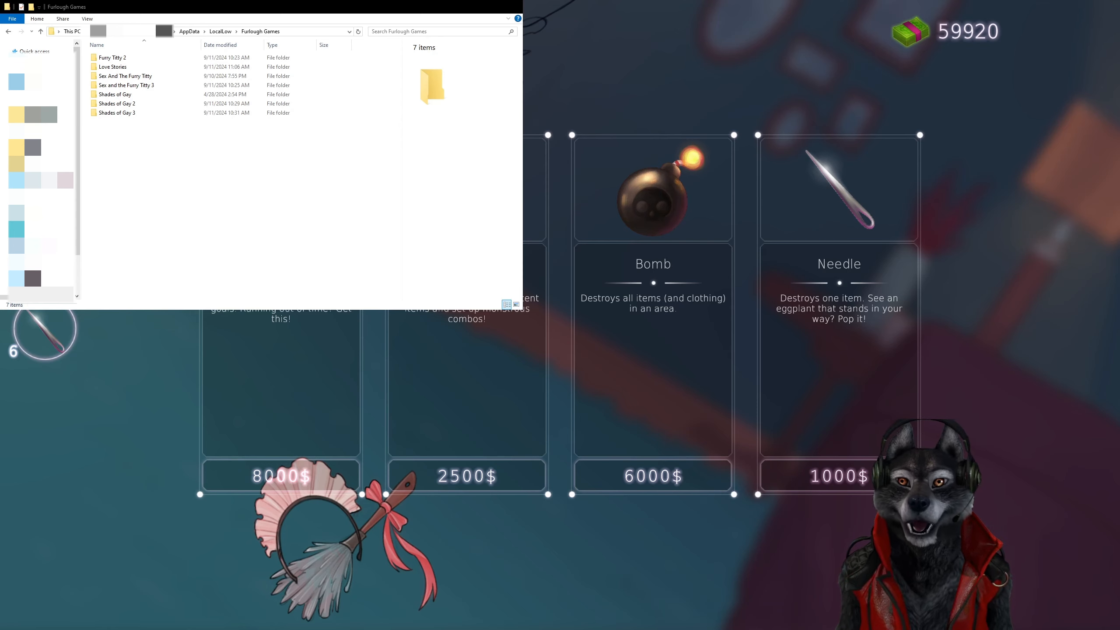
Step: Navigate to AppData > LocalLow > Furlough Games listing the seven game folders
click(112, 57)
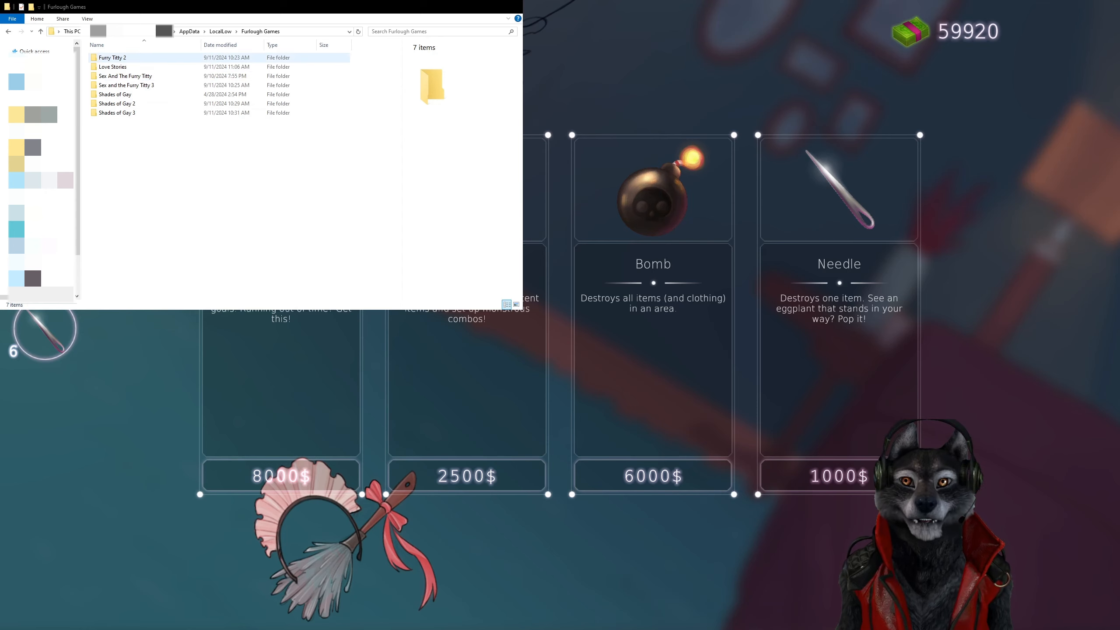
click(127, 85)
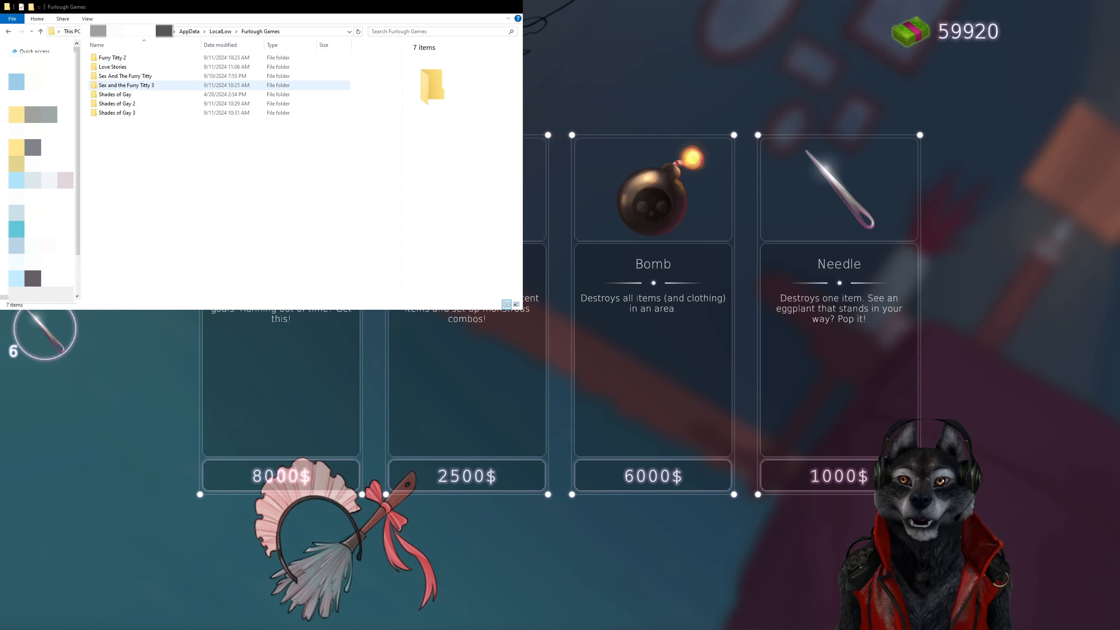
click(144, 67)
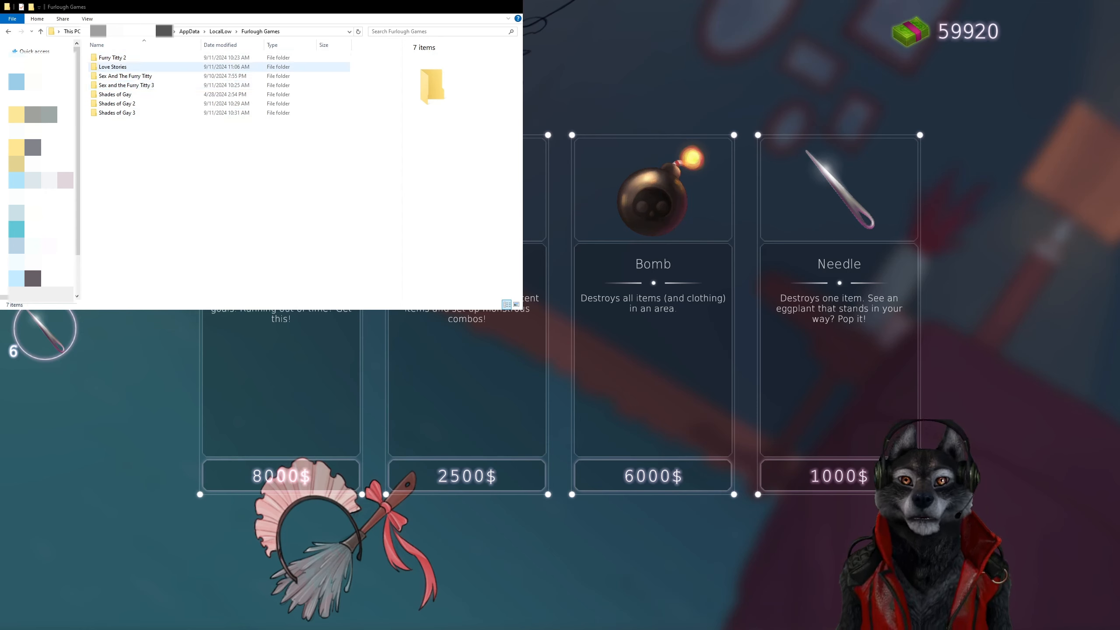
click(127, 85)
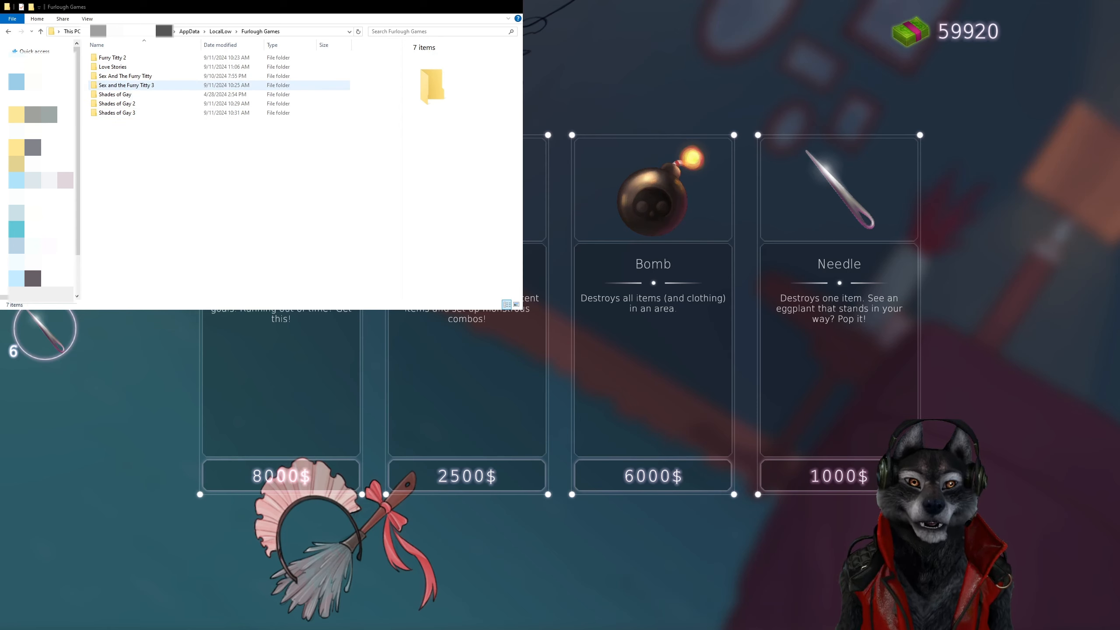
click(126, 76)
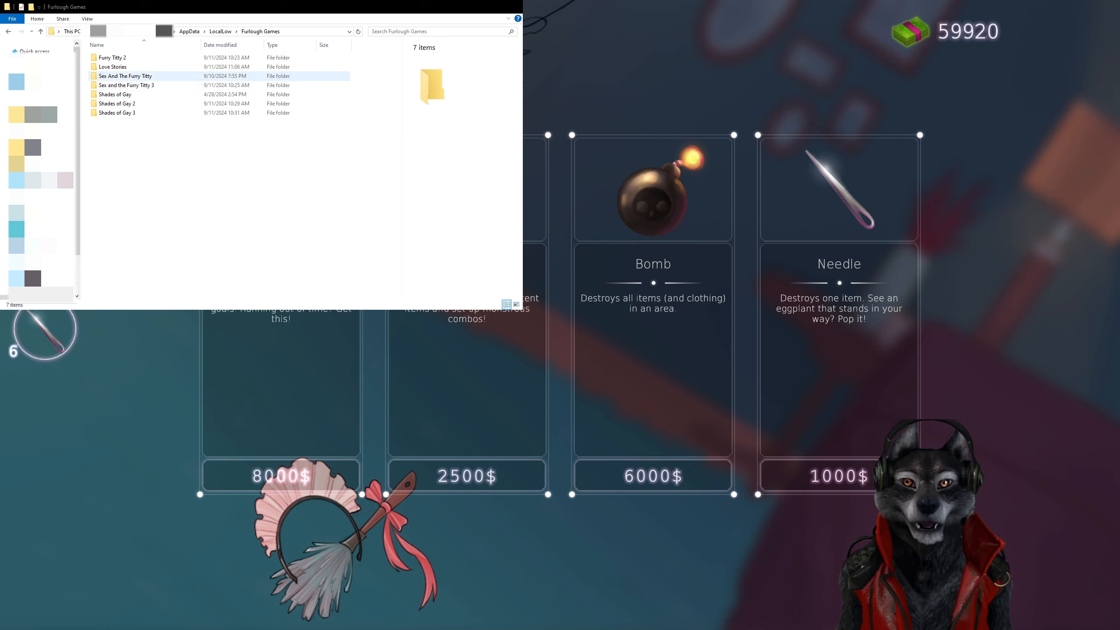
Step: Go into Love Stories > FSOG > Saves and locate the coins save beside its backup
double_click(113, 67)
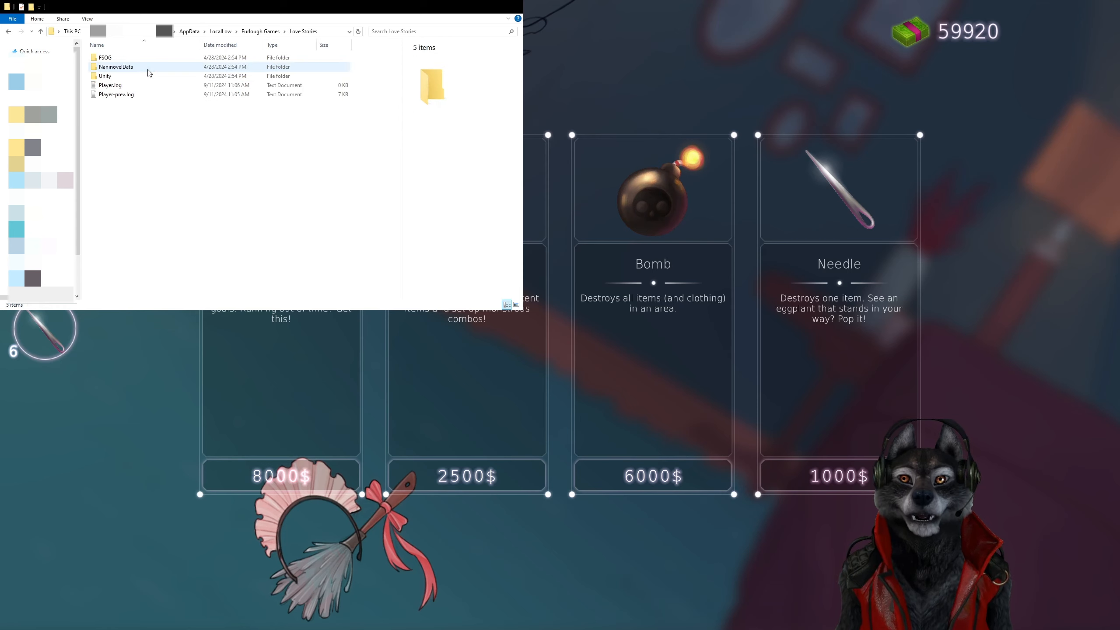
click(105, 58)
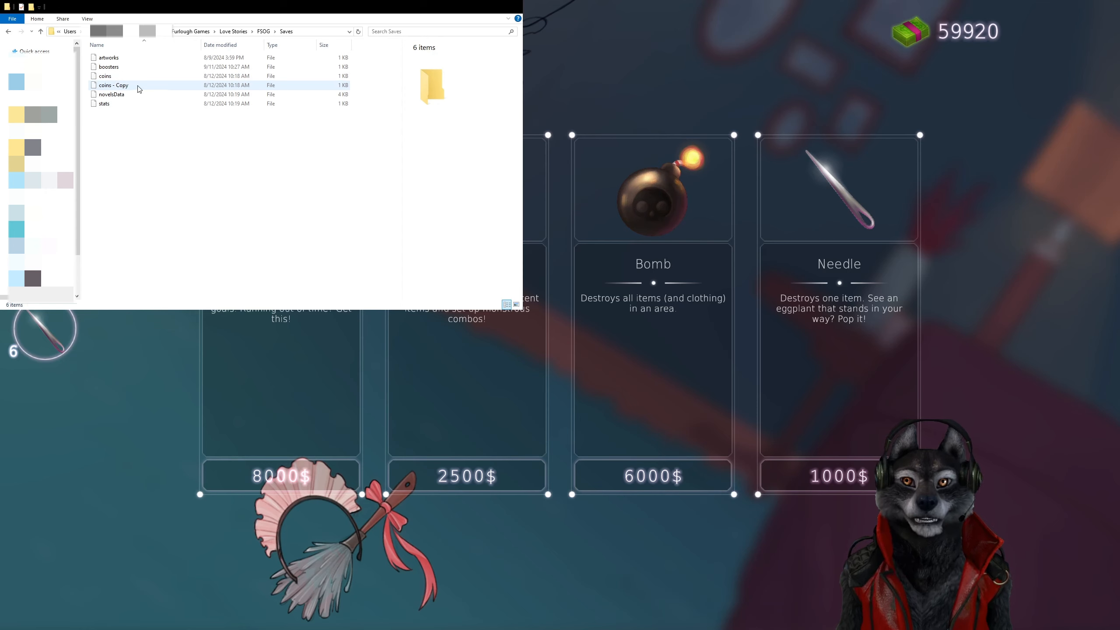
click(105, 76)
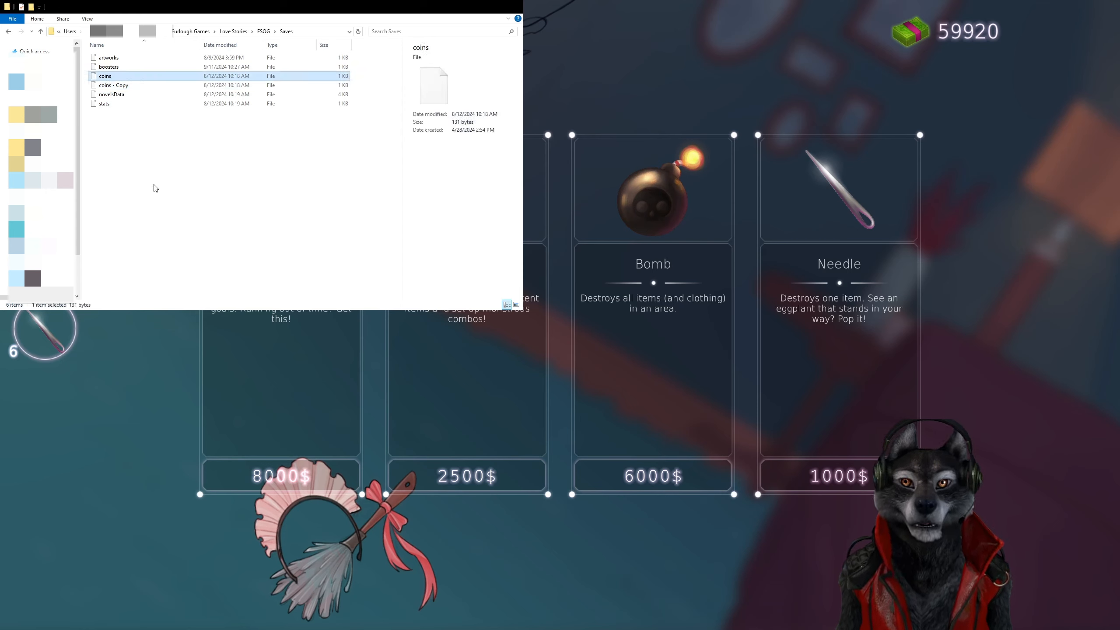
click(98, 161)
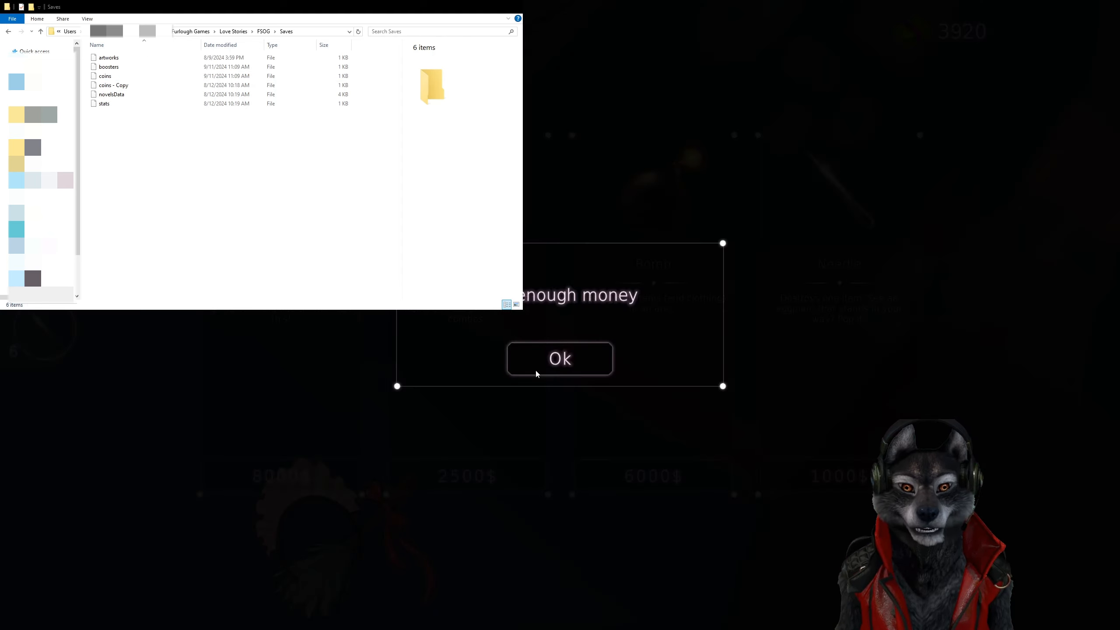
Step: Dismiss the Not enough money popup and select the coins save to replace with the backup
click(560, 358)
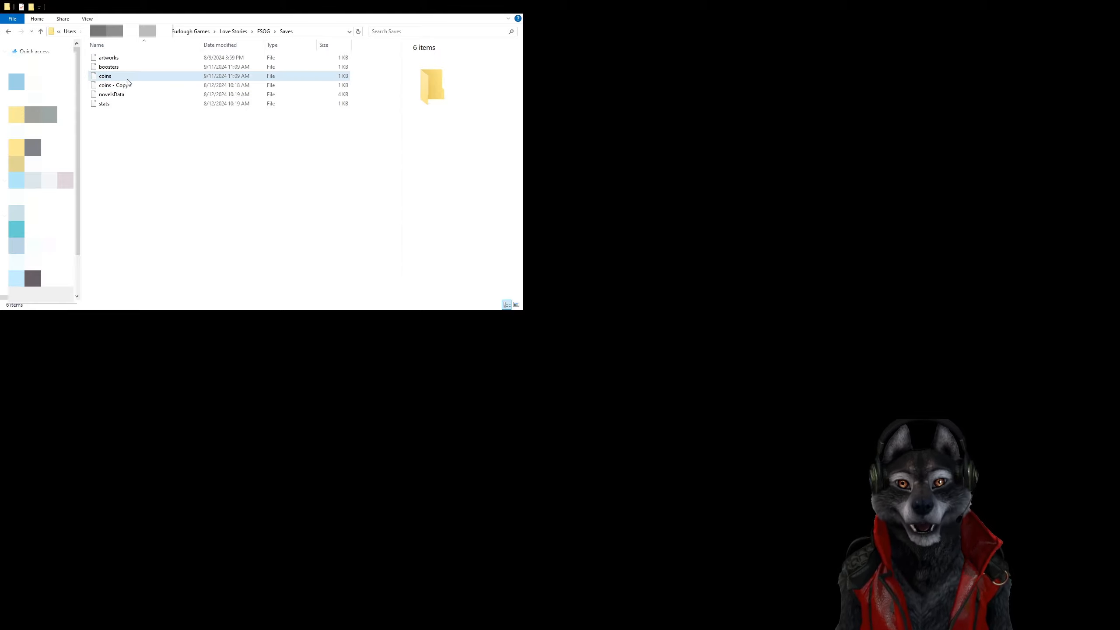
click(105, 76)
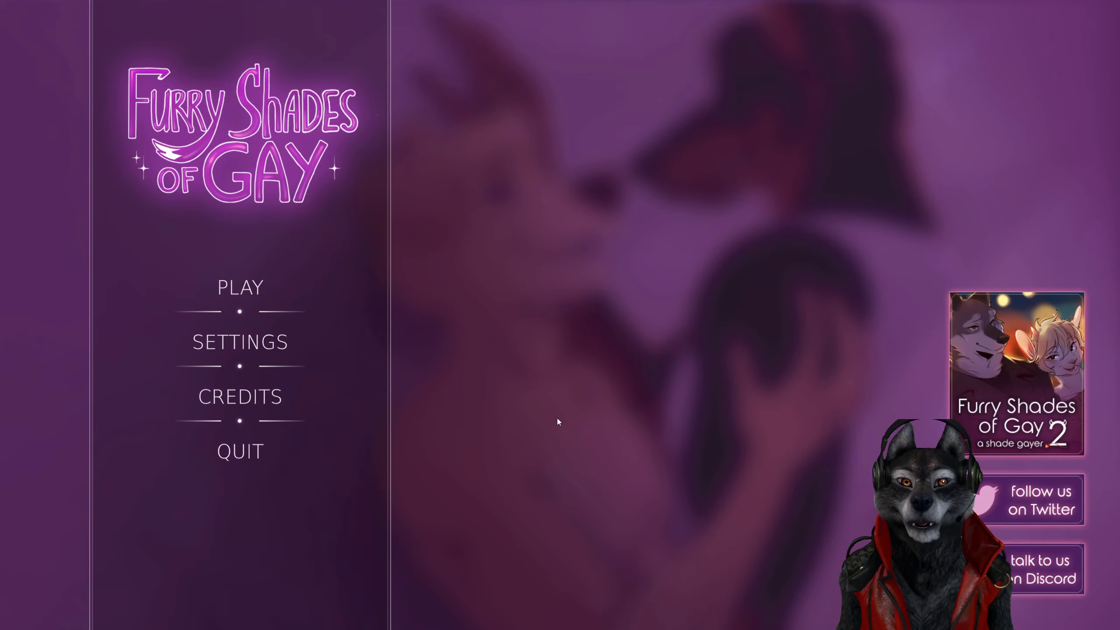
Step: Check the restored 59920 coins in the shop, then quit to launch Furry Shades of Gay 2
click(241, 287)
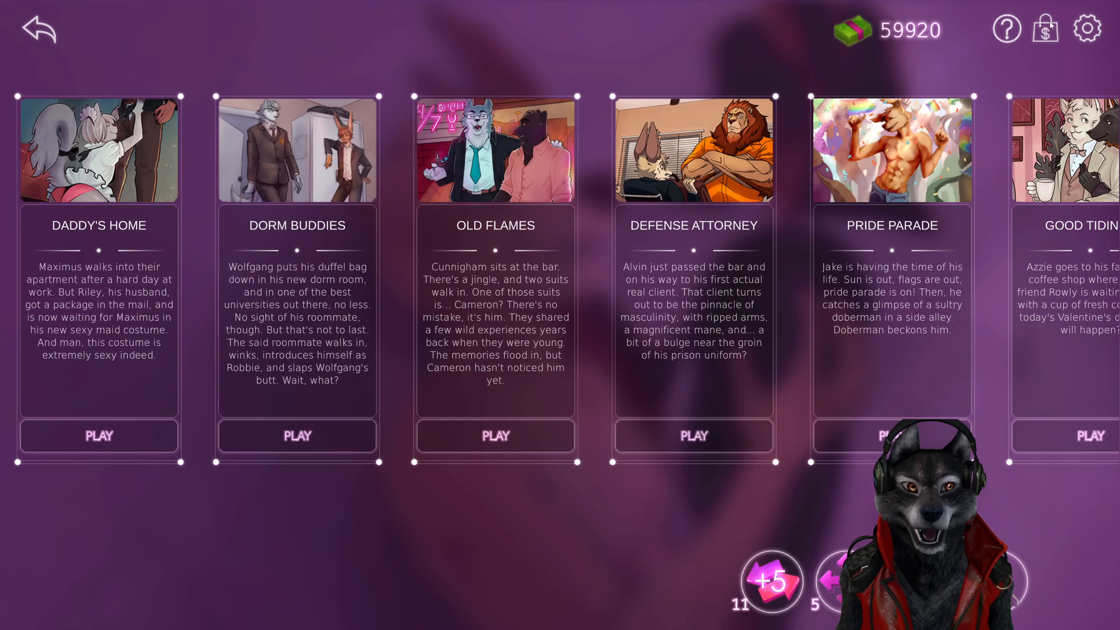
click(1045, 28)
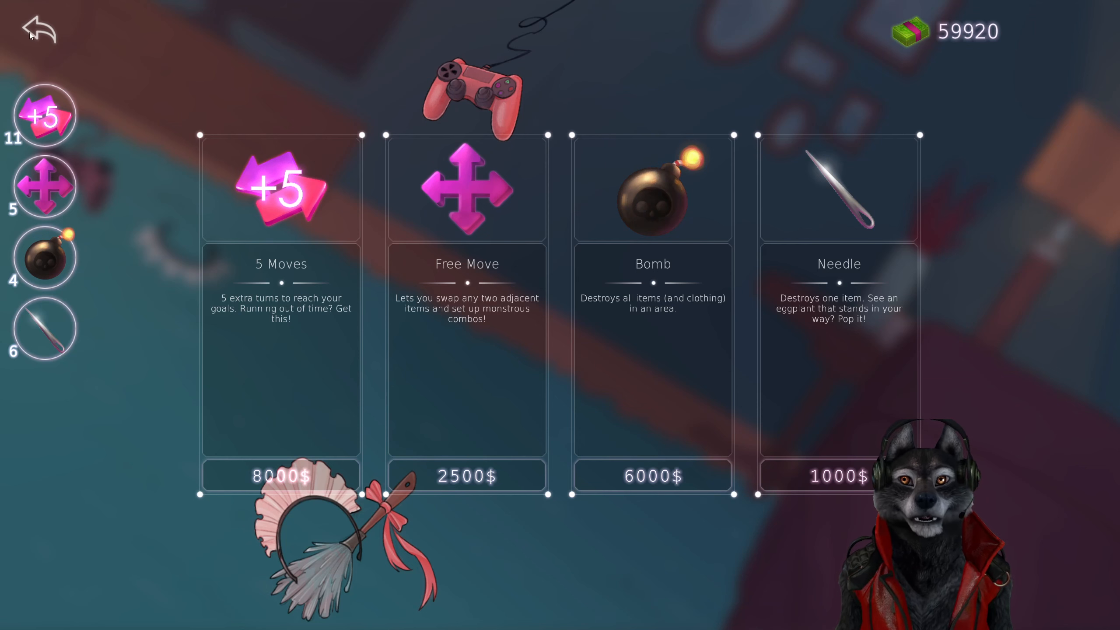
click(39, 30)
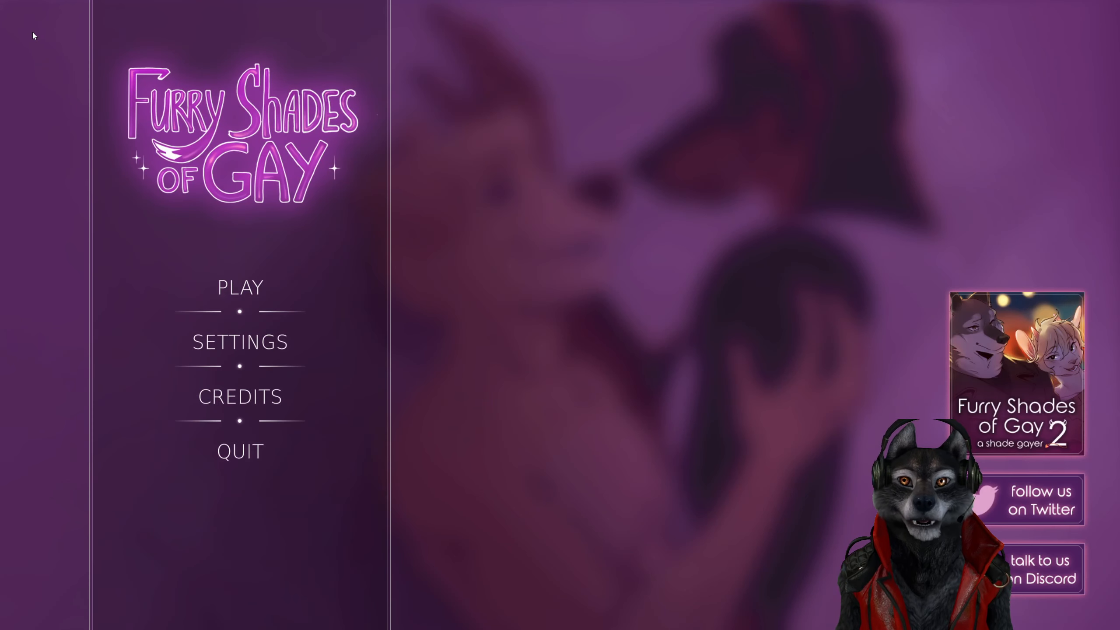
click(240, 287)
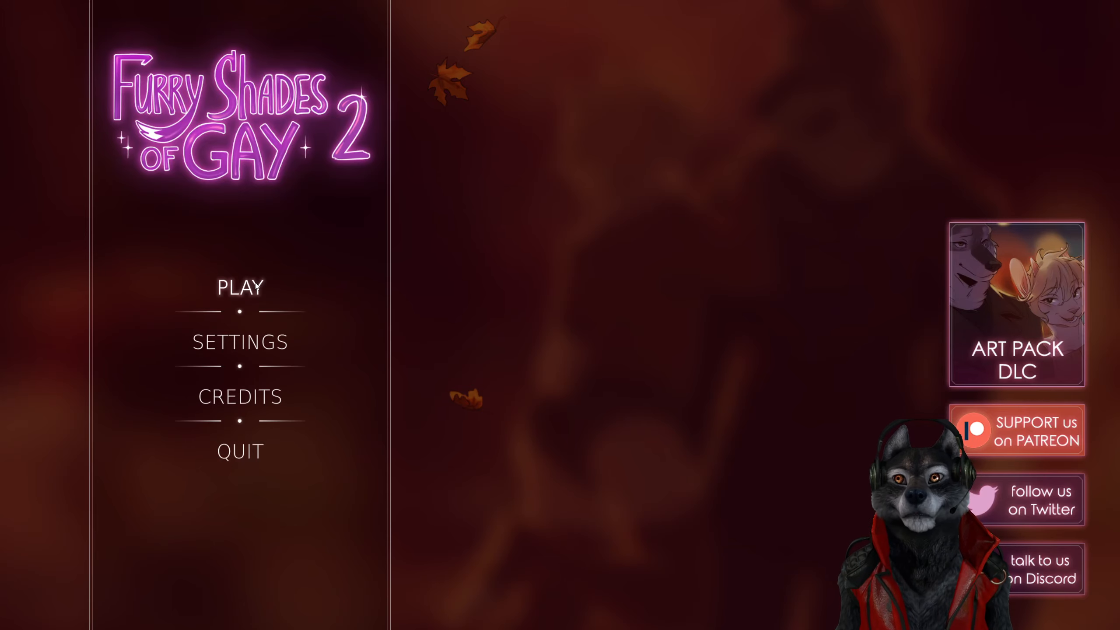
Step: Buy 5 Moves boosters down to 80 coins, then return to the story list
click(240, 286)
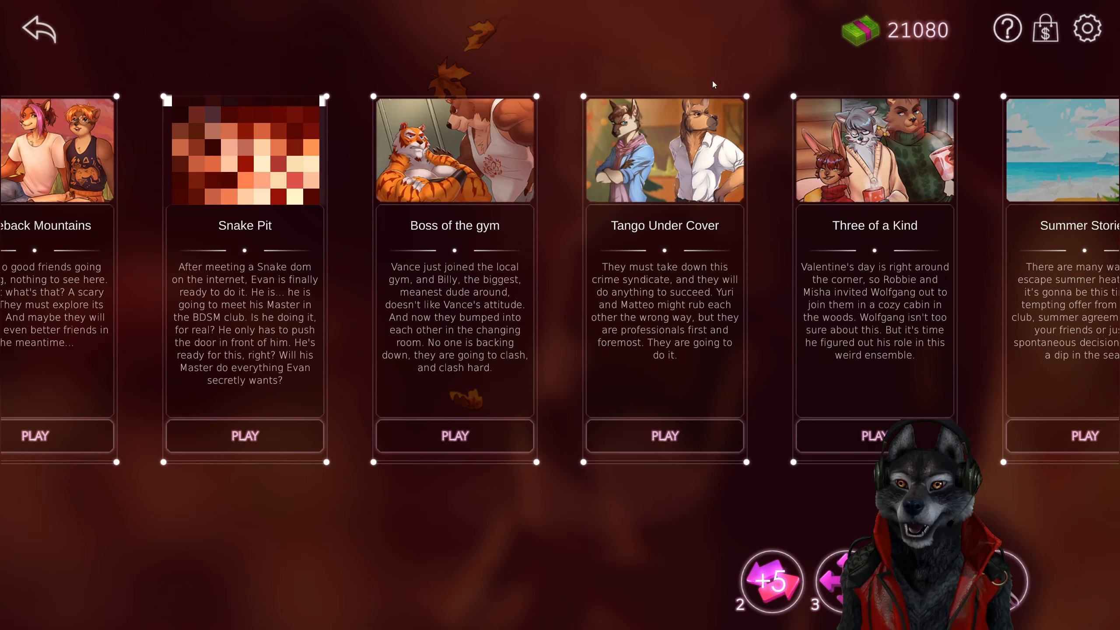
mouse_move(344, 246)
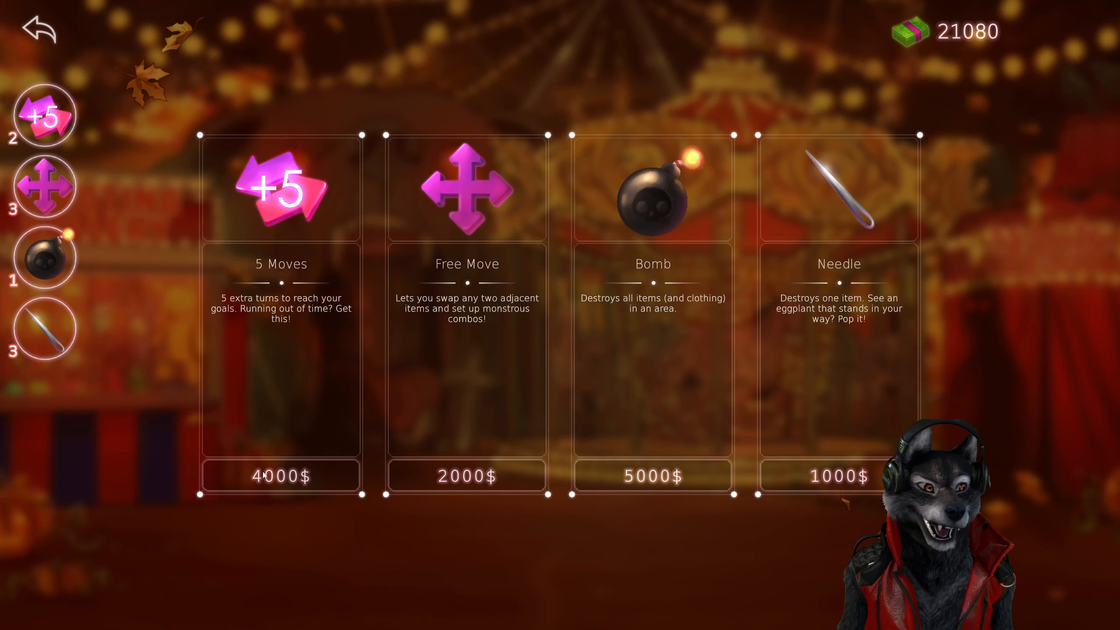
mouse_move(361, 482)
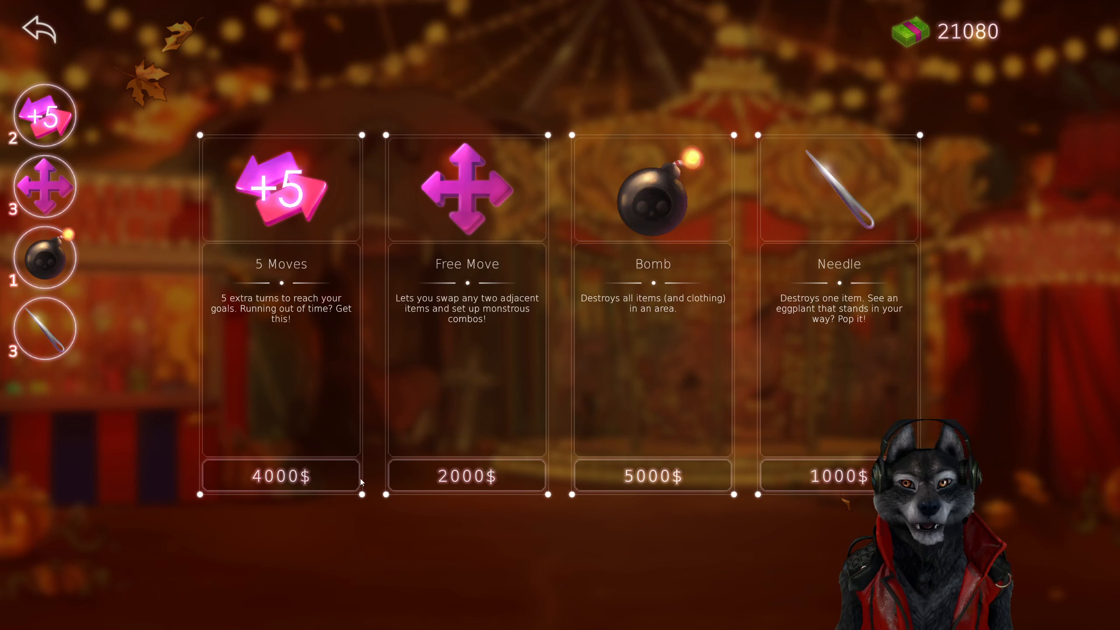
click(281, 476)
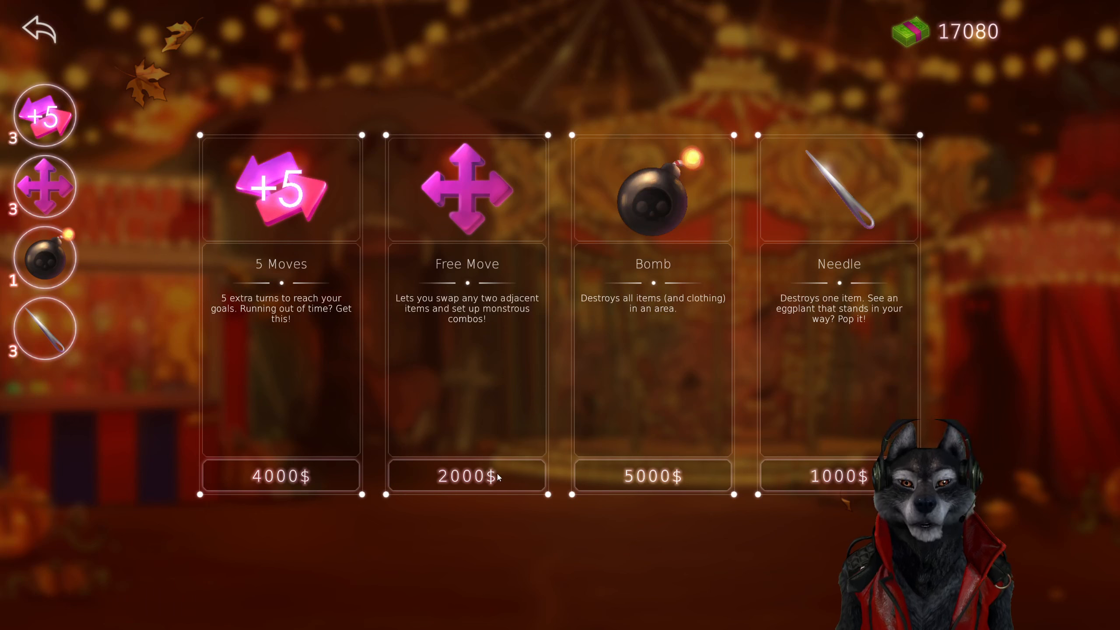
click(467, 476)
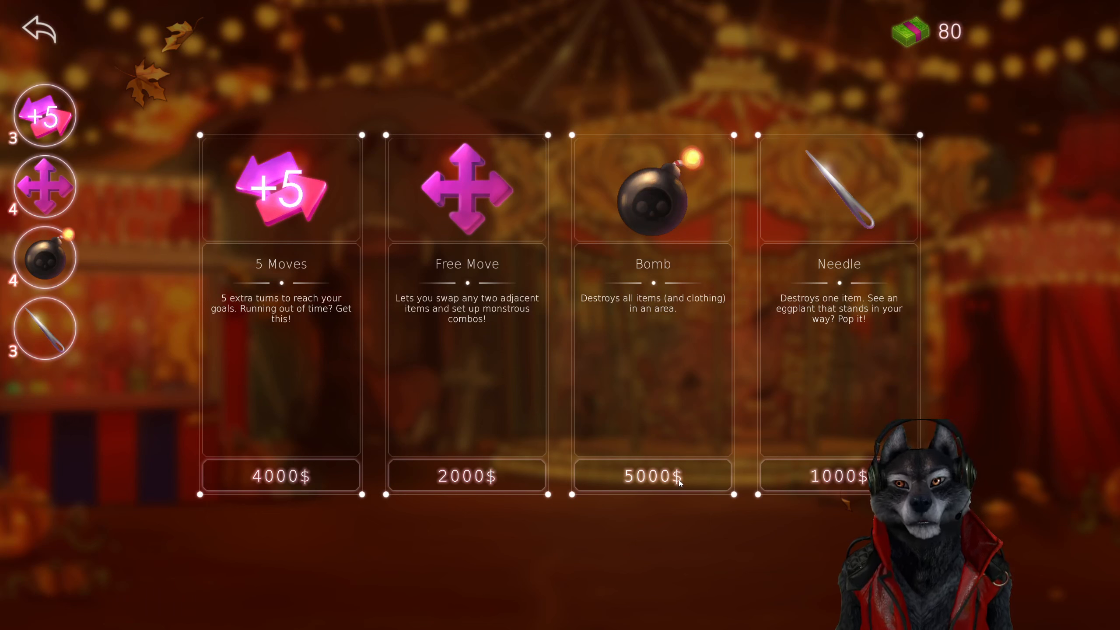
click(40, 28)
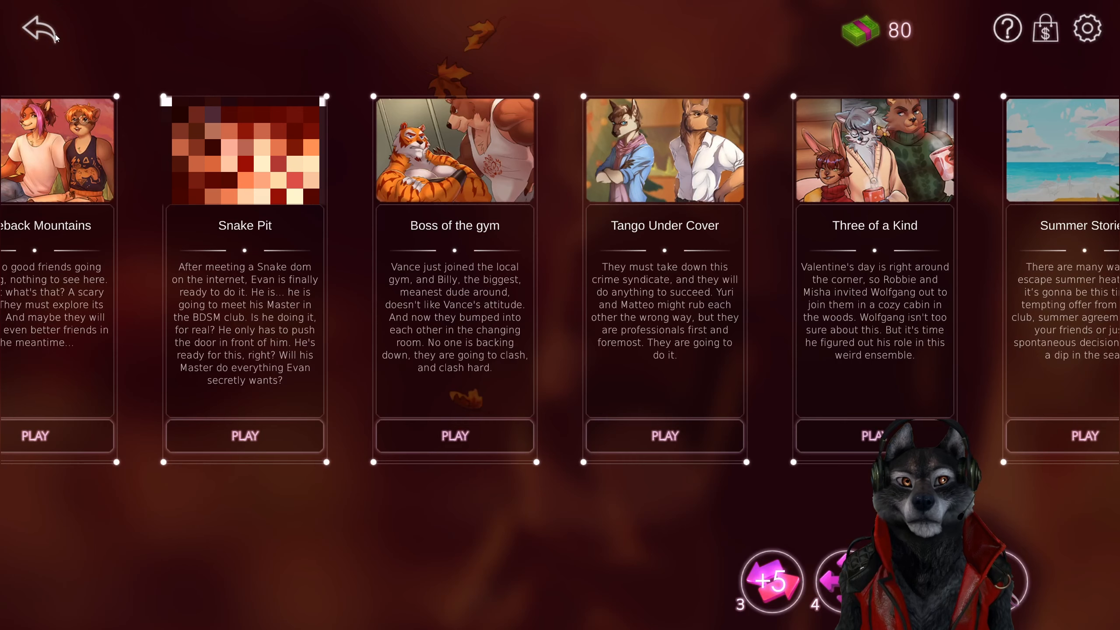
click(39, 30)
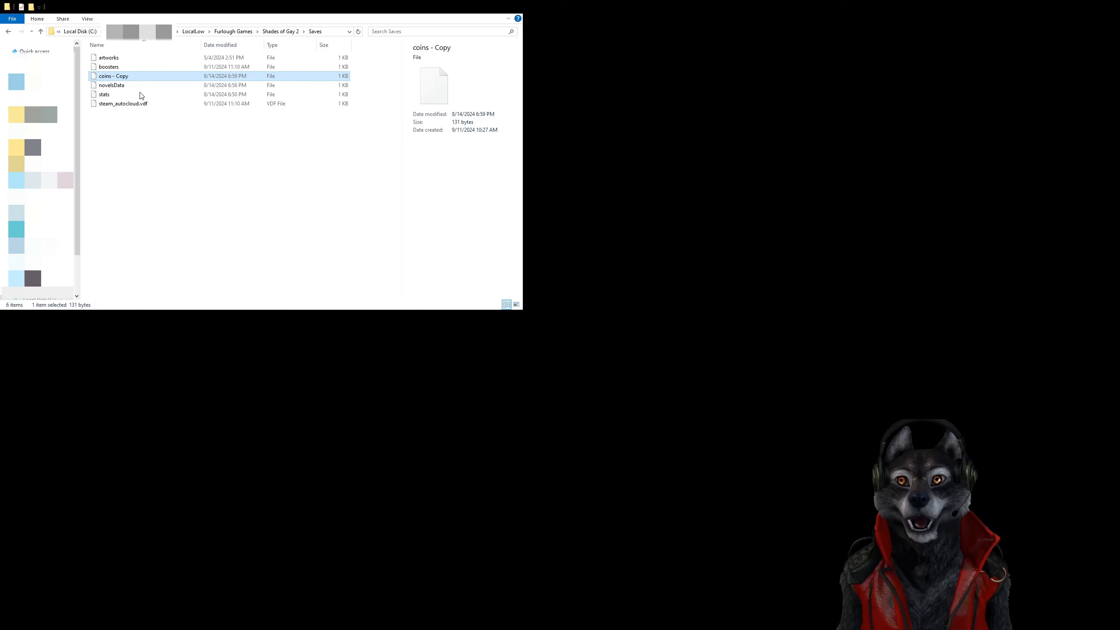
Step: Select 'coins - Copy' to duplicate and rename as the new coins save
click(192, 249)
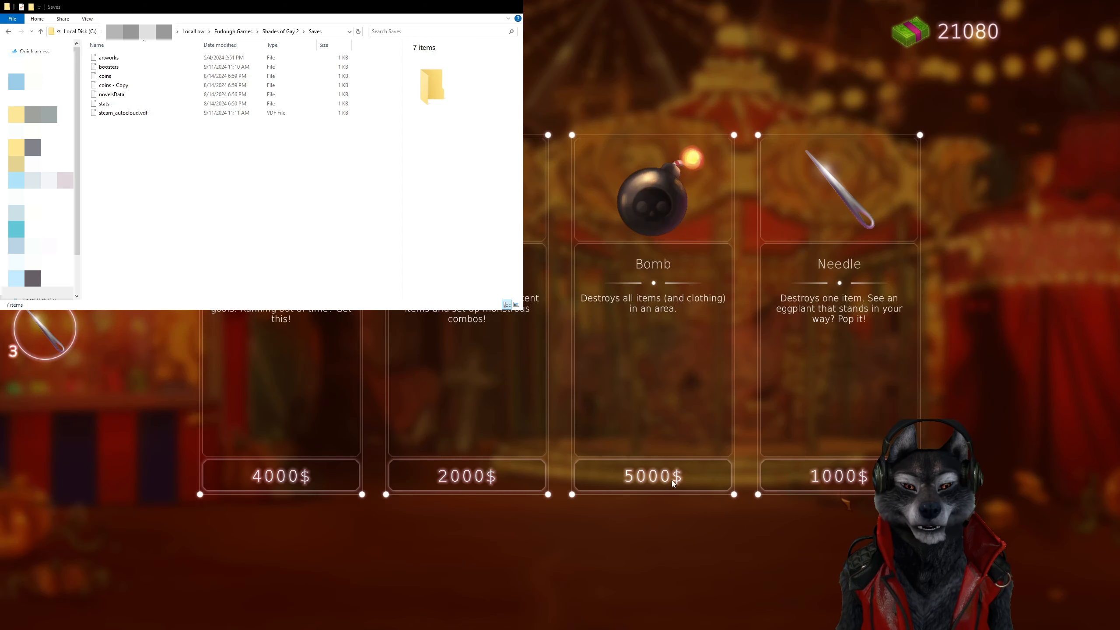
mouse_move(299, 480)
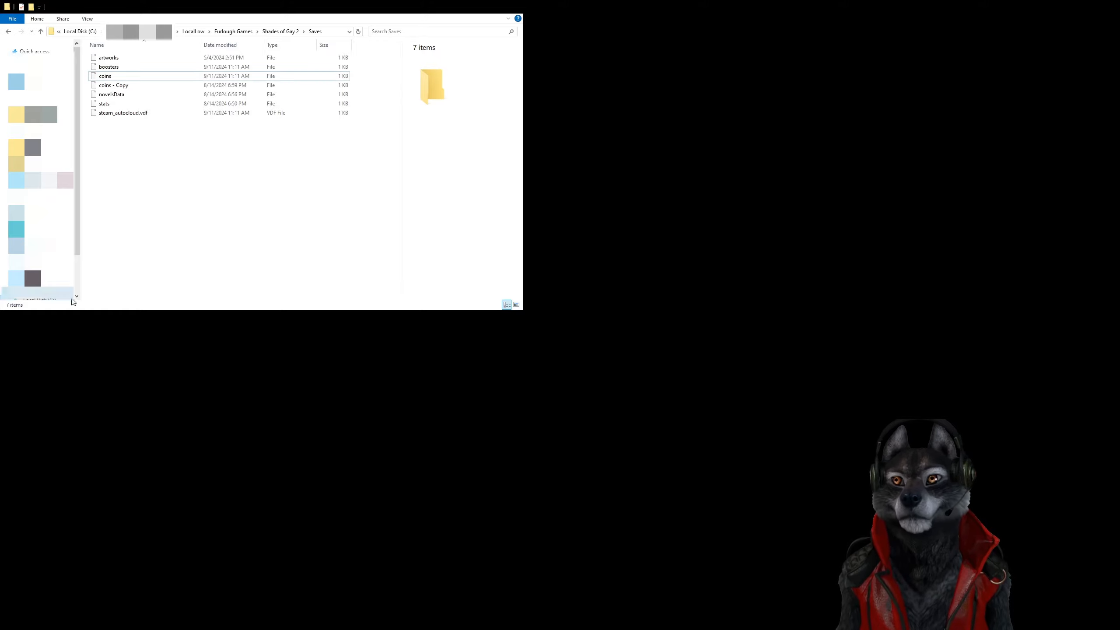
Step: Delete the overwritten coins save and select 'coins - Copy' to recreate it
click(105, 76)
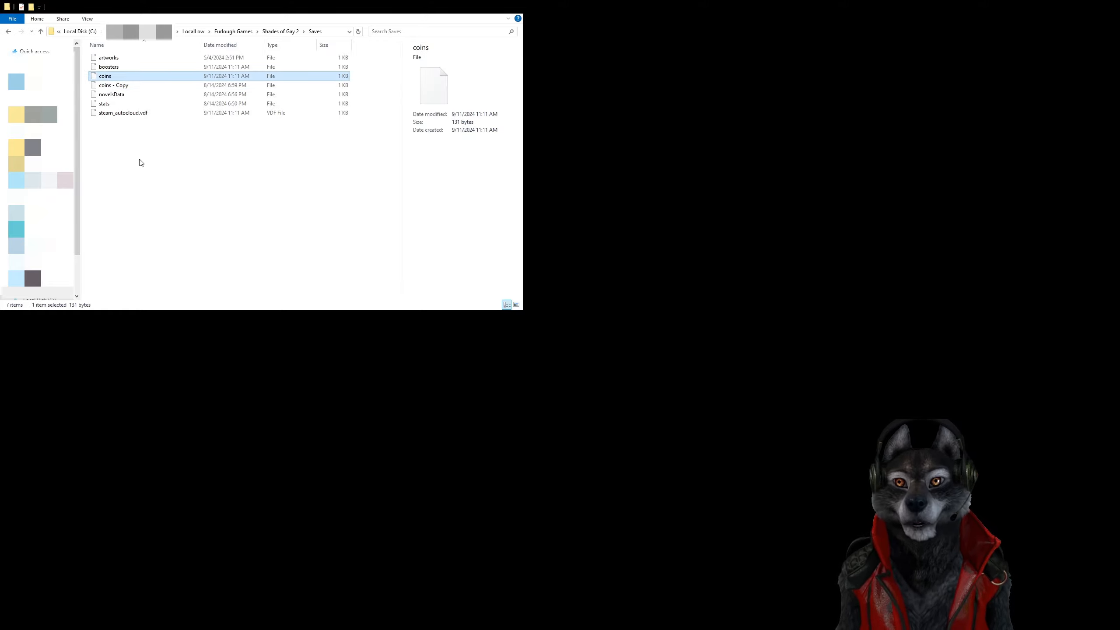
key(Delete)
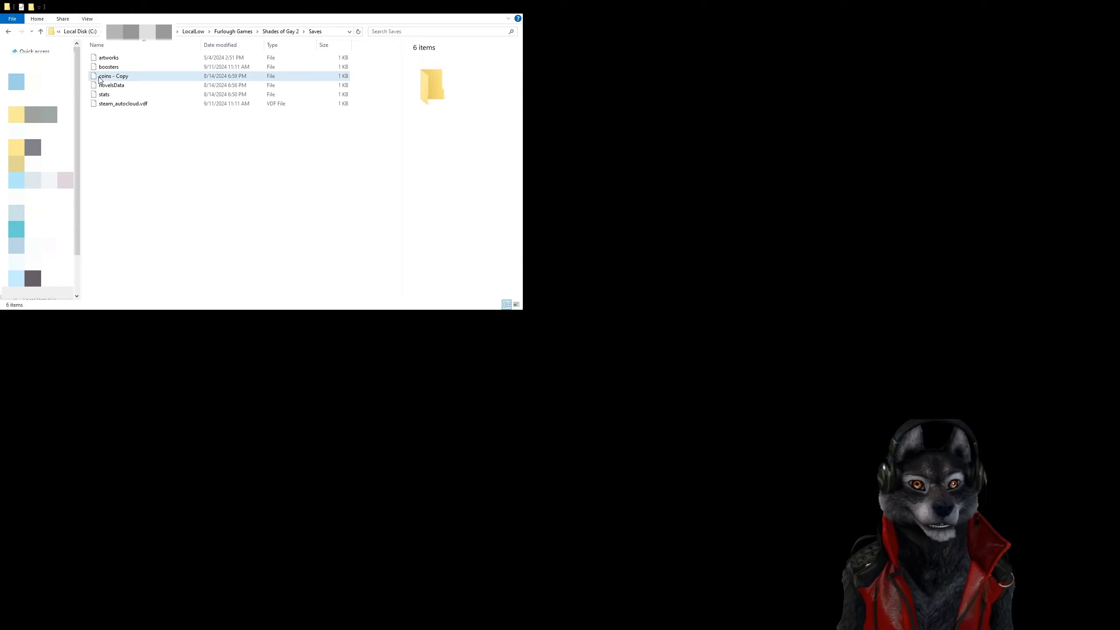
click(113, 76)
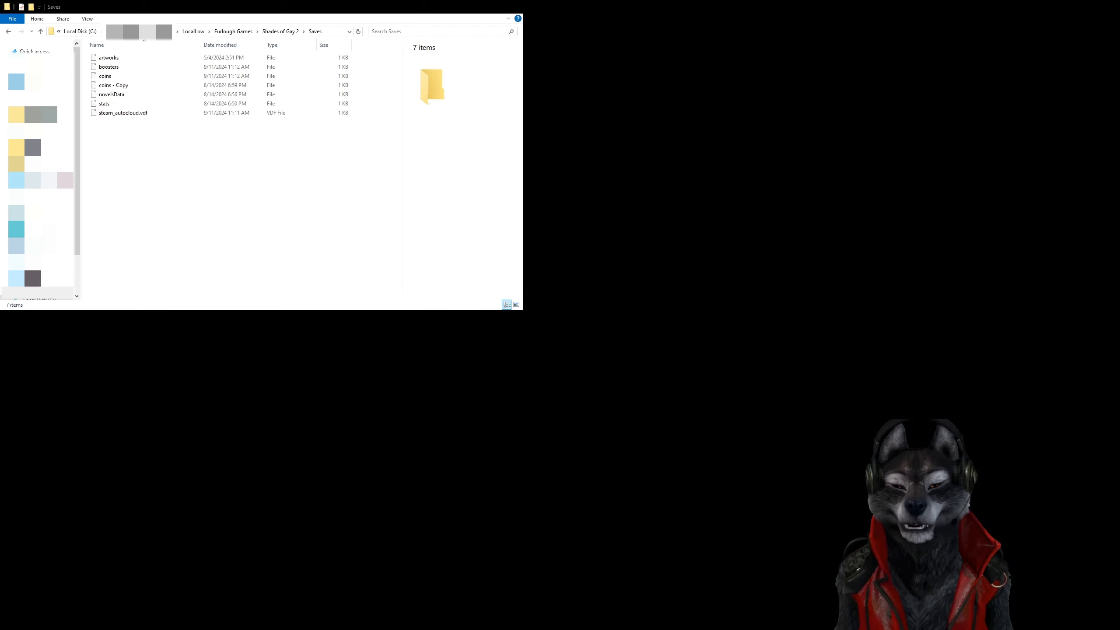
Step: Replace coins with a duplicate of 'coins - Copy', then go up to the Shades of Gay 2 folder
click(105, 76)
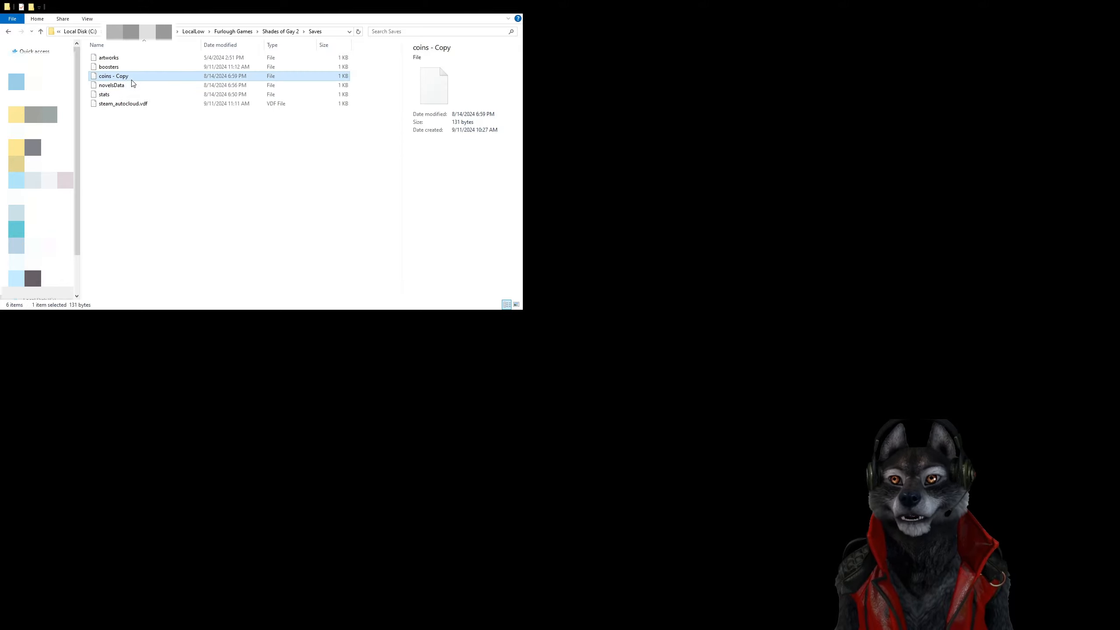
click(209, 218)
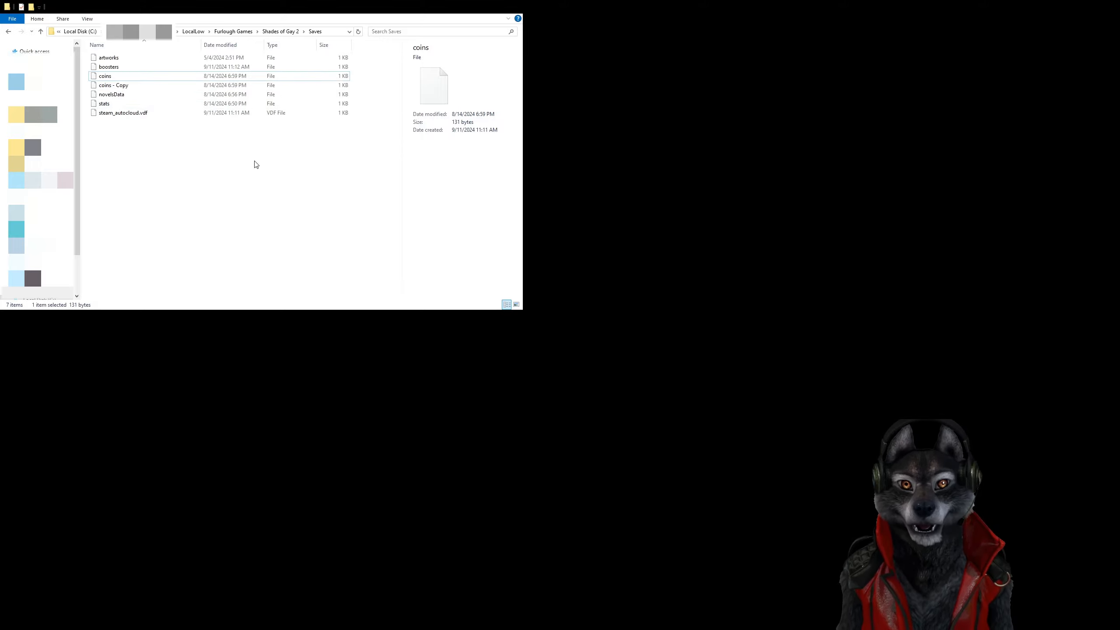
click(105, 75)
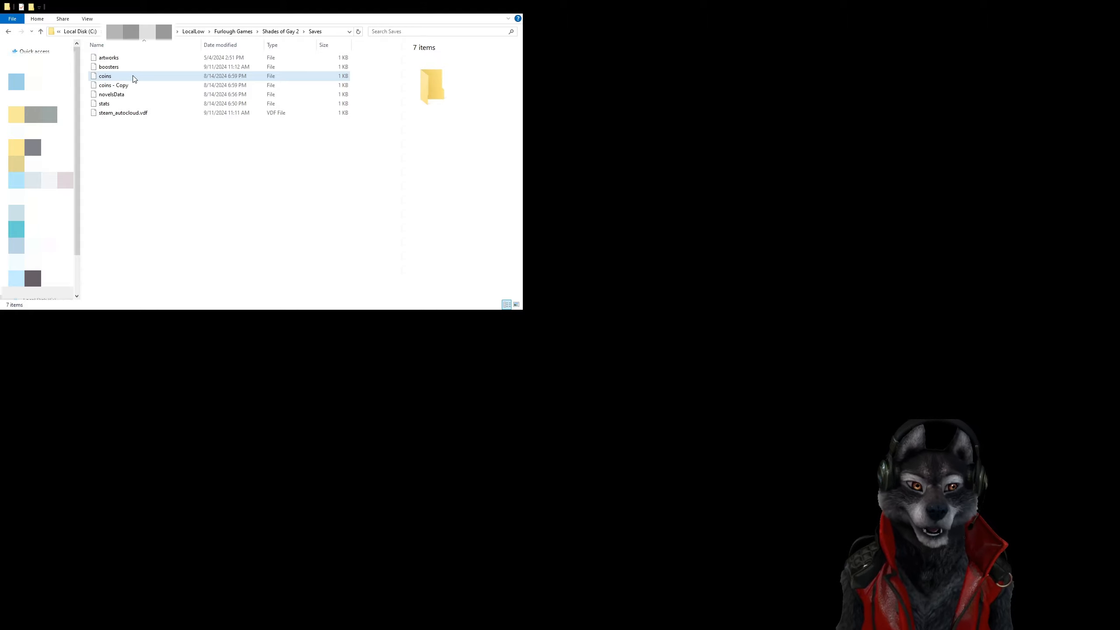
click(105, 75)
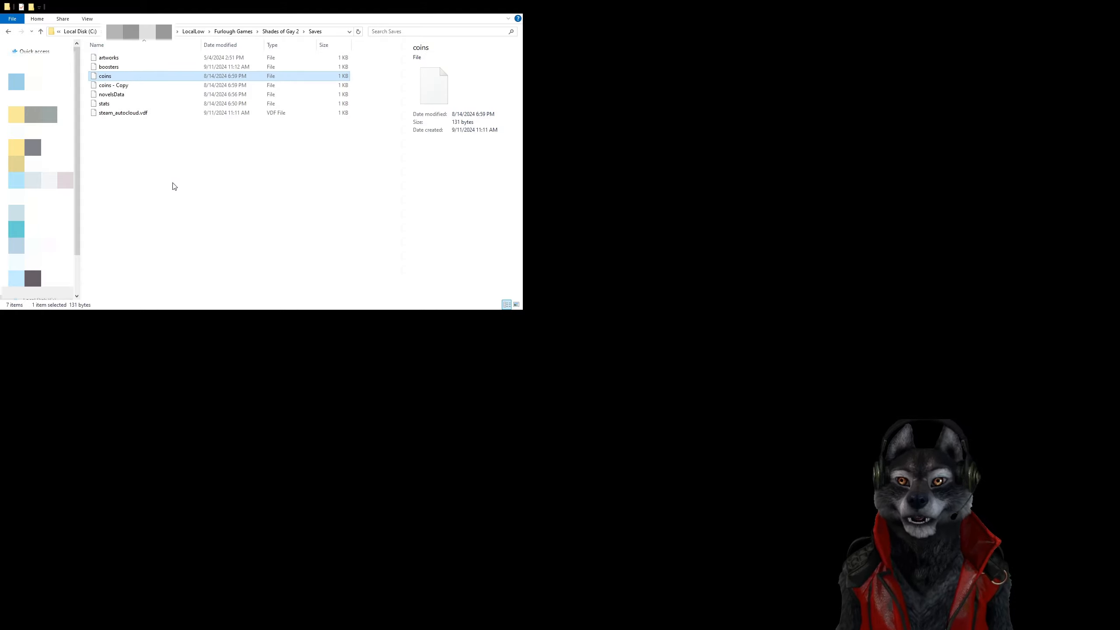
click(40, 31)
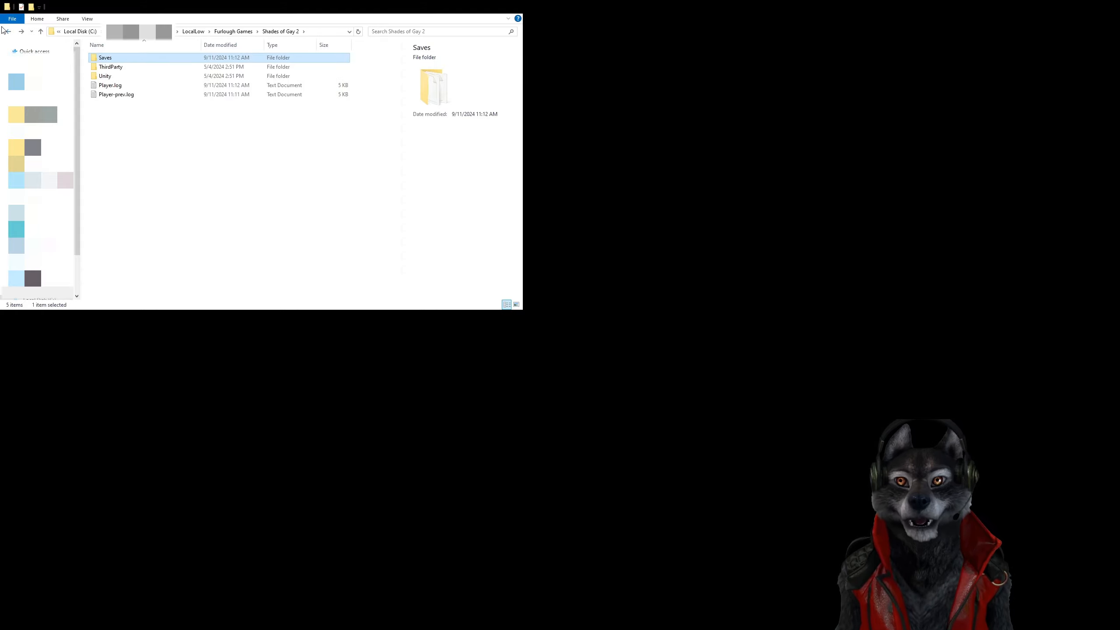
Step: Go up to Furlough Games and open the Shades of Gay 3 folder toward its Saves
click(40, 30)
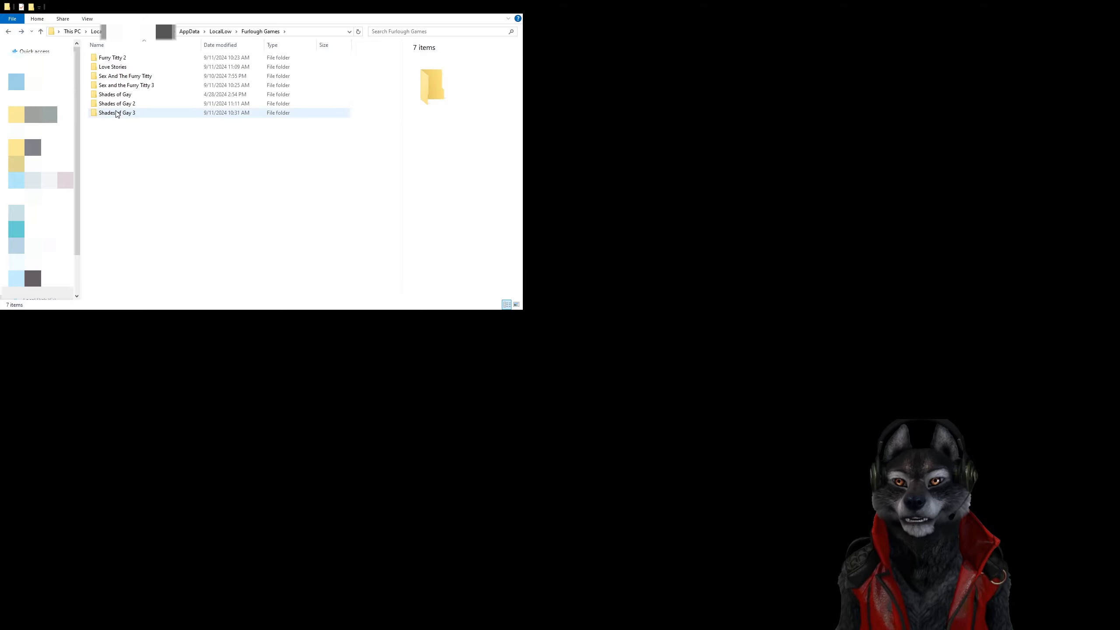
double_click(119, 113)
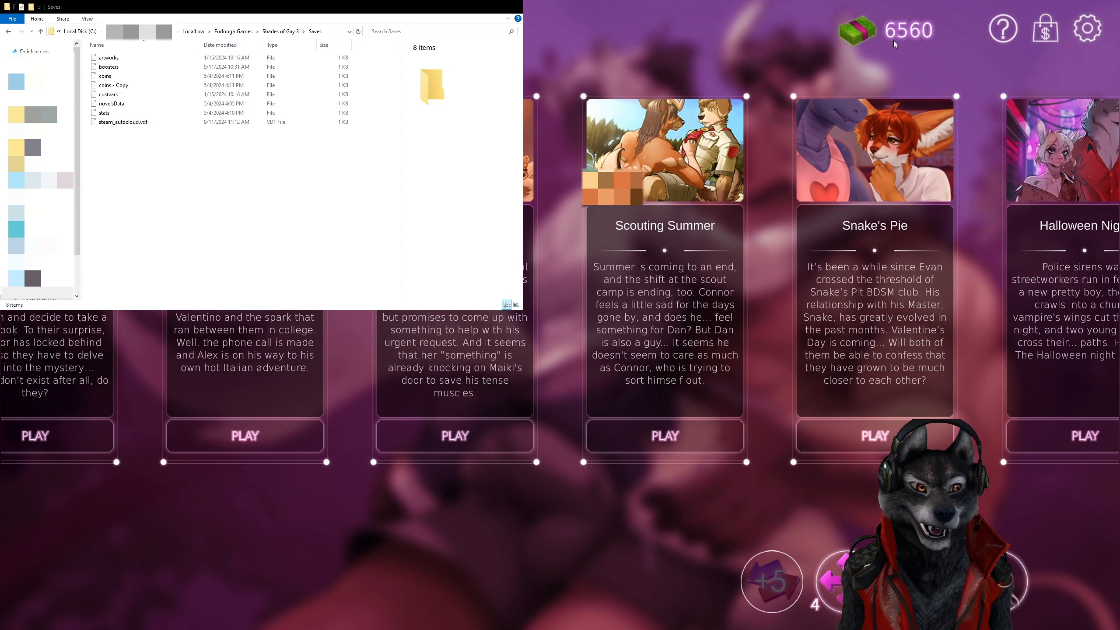
mouse_move(1028, 30)
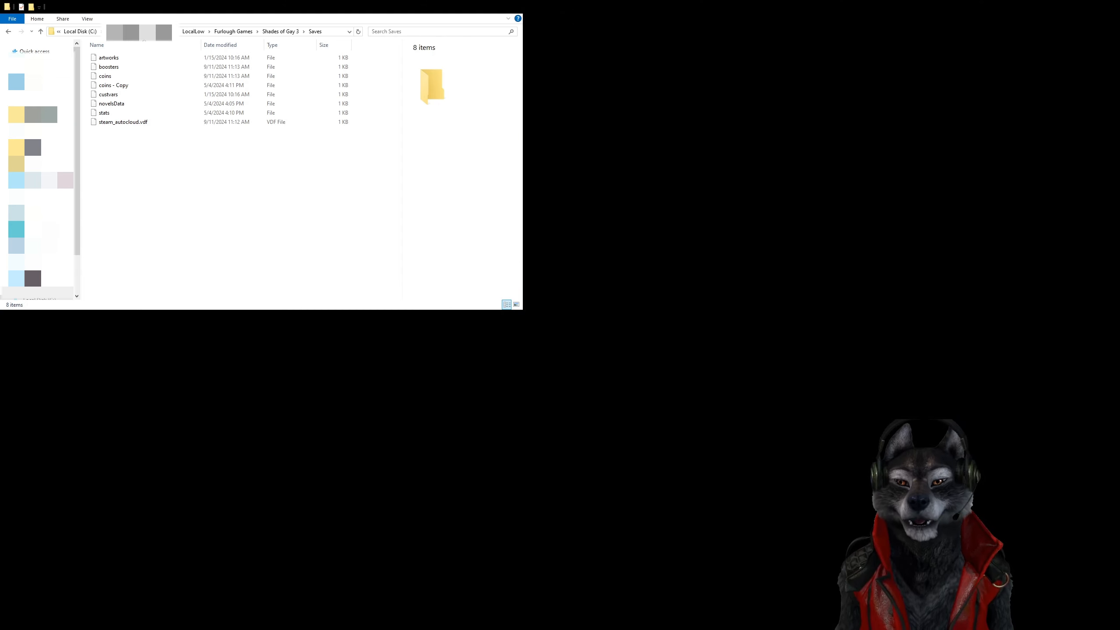
Step: Replace the Shades of Gay 3 'coins' save with the 'coins - Copy' backup in the Saves folder
click(105, 76)
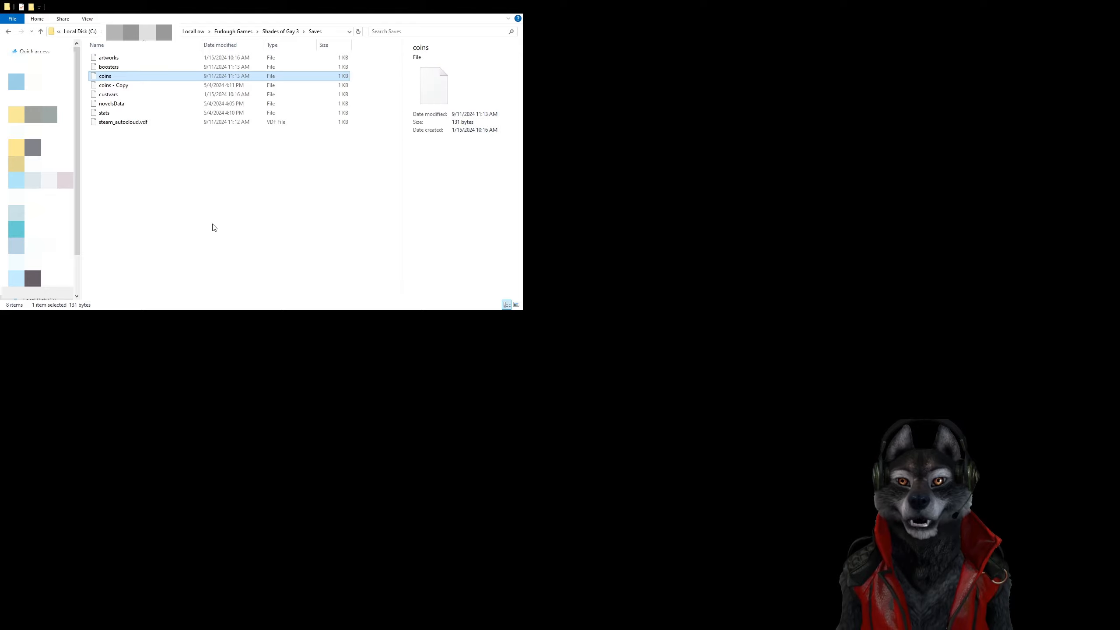
key(Delete)
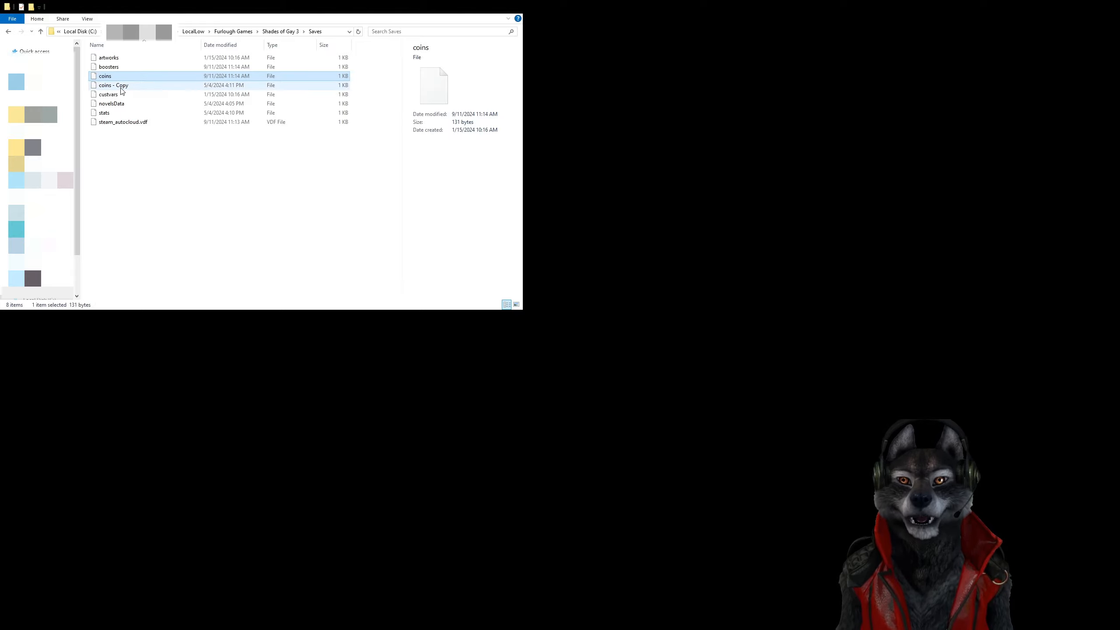
click(114, 85)
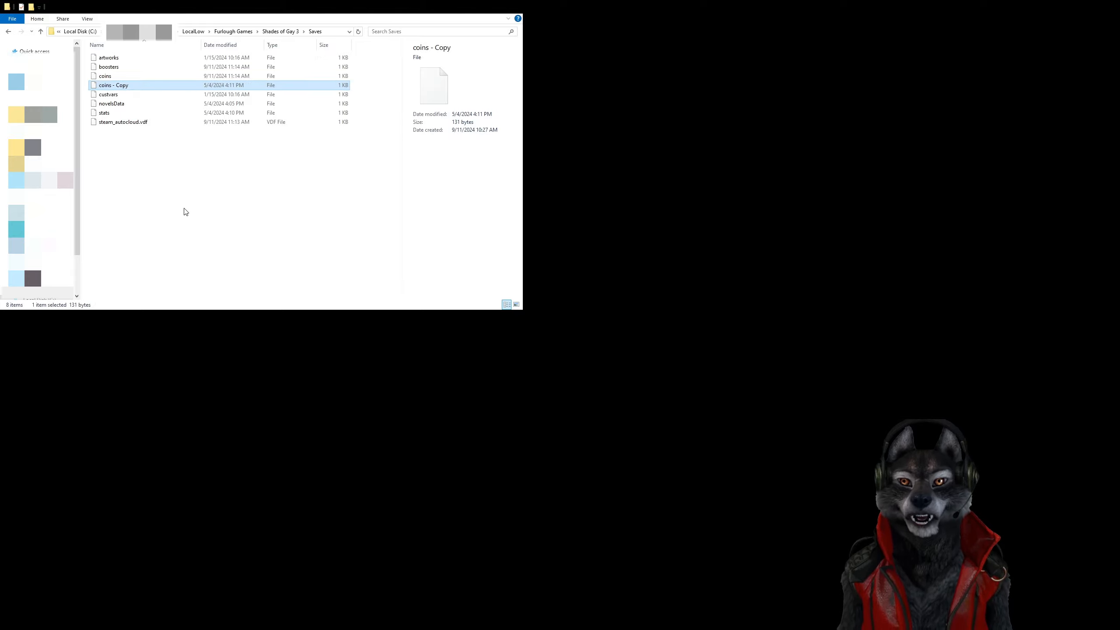
click(105, 76)
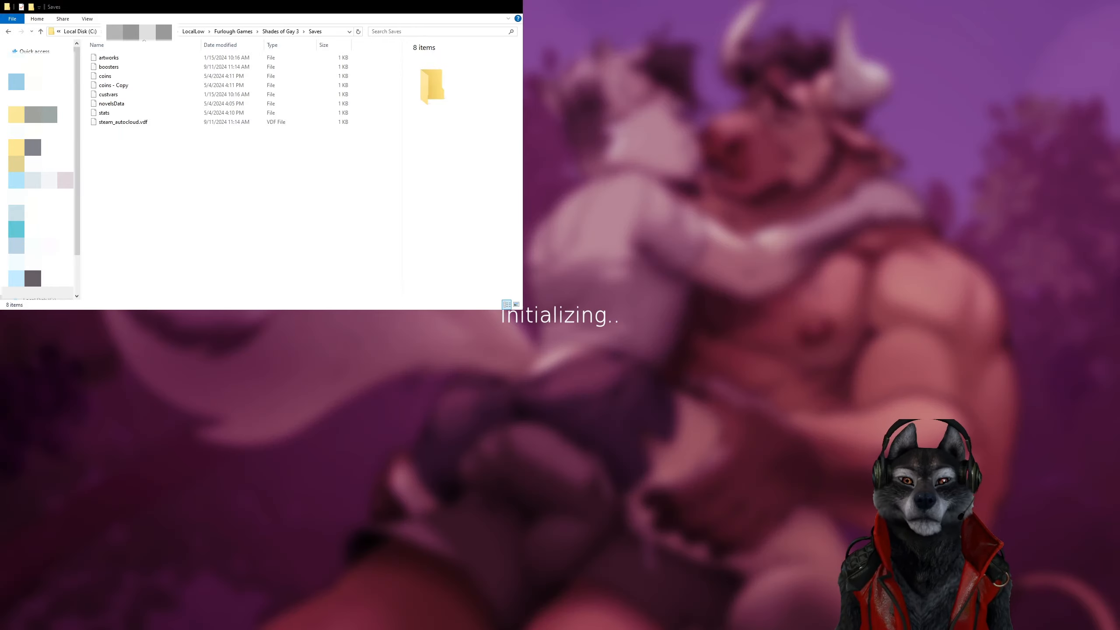
mouse_move(1072, 402)
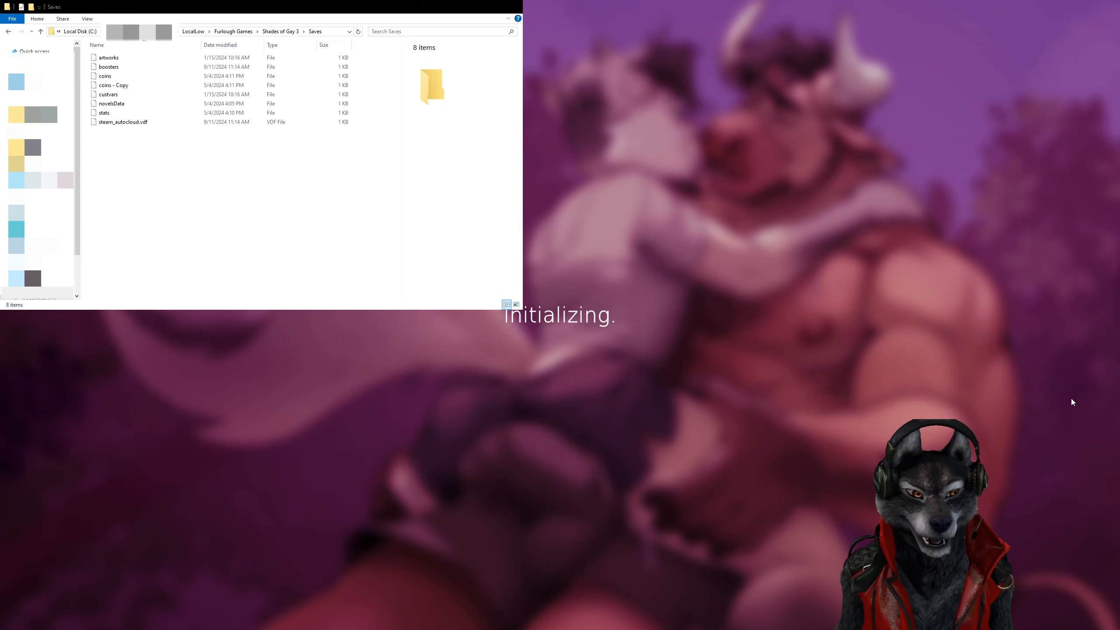
mouse_move(969, 310)
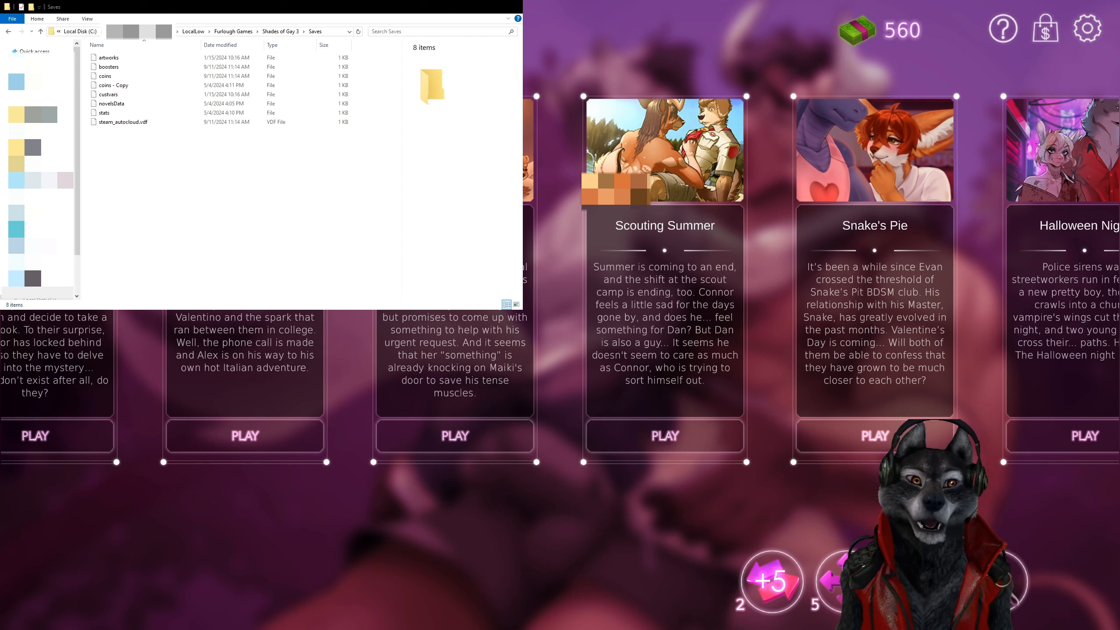
mouse_move(581, 75)
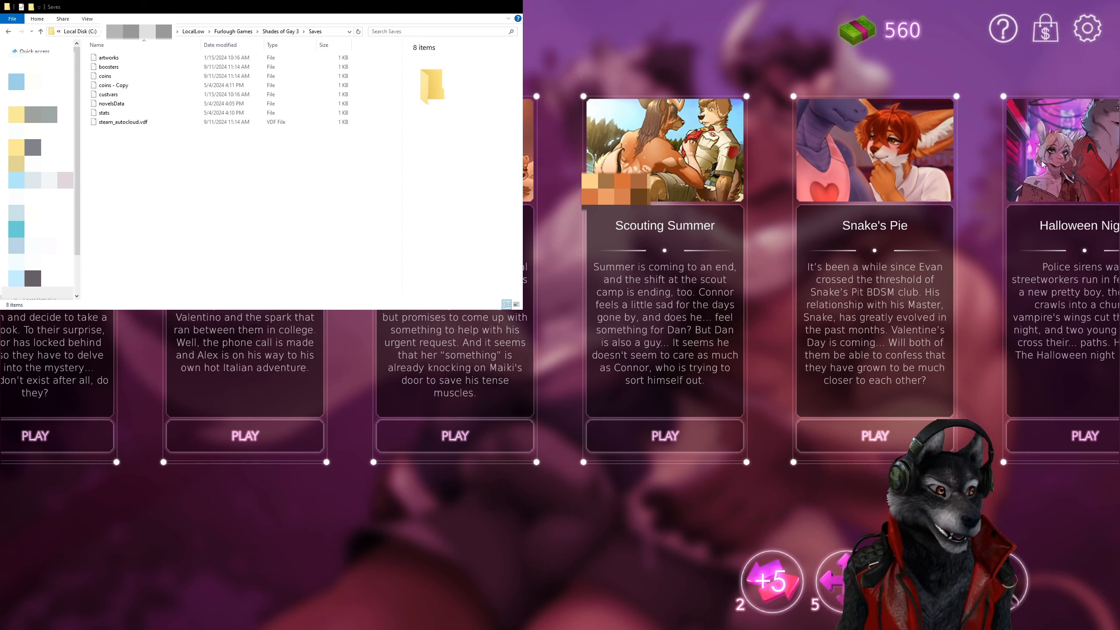
mouse_move(1056, 174)
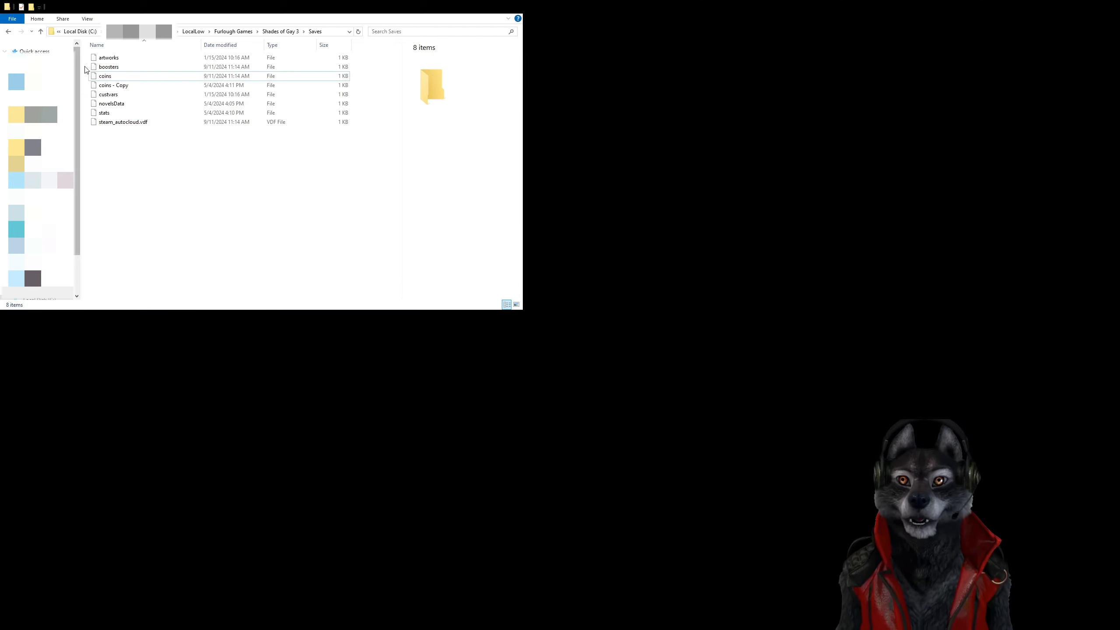
Step: Delete the overwritten 'coins' save and paste a 'coins - Copy - Copy' duplicate of the backup
click(105, 76)
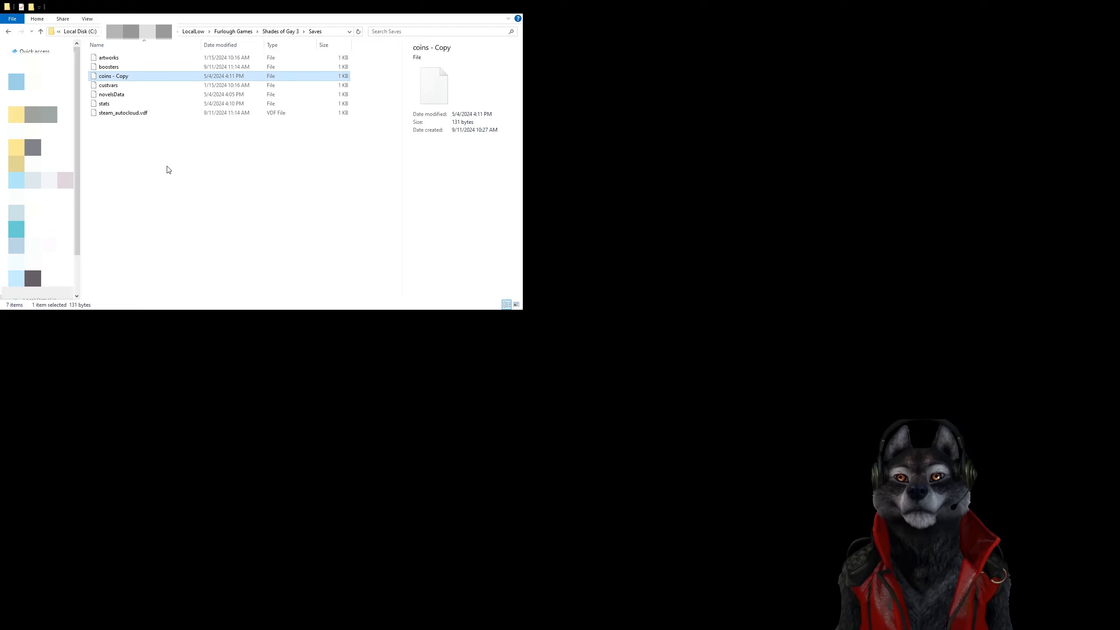
click(207, 242)
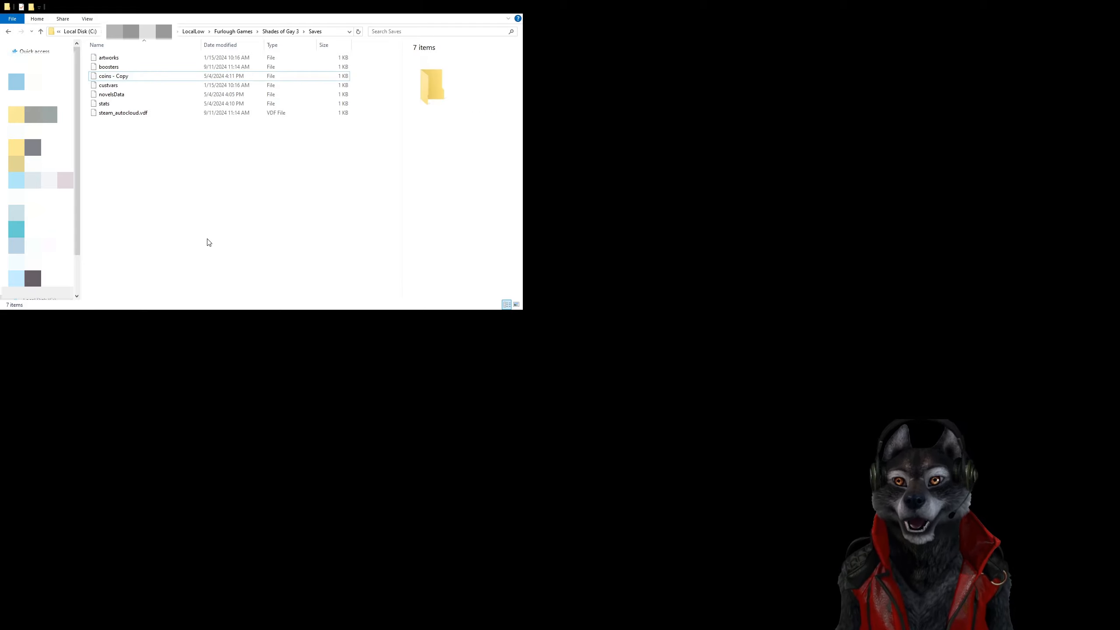
key(ctrl+v)
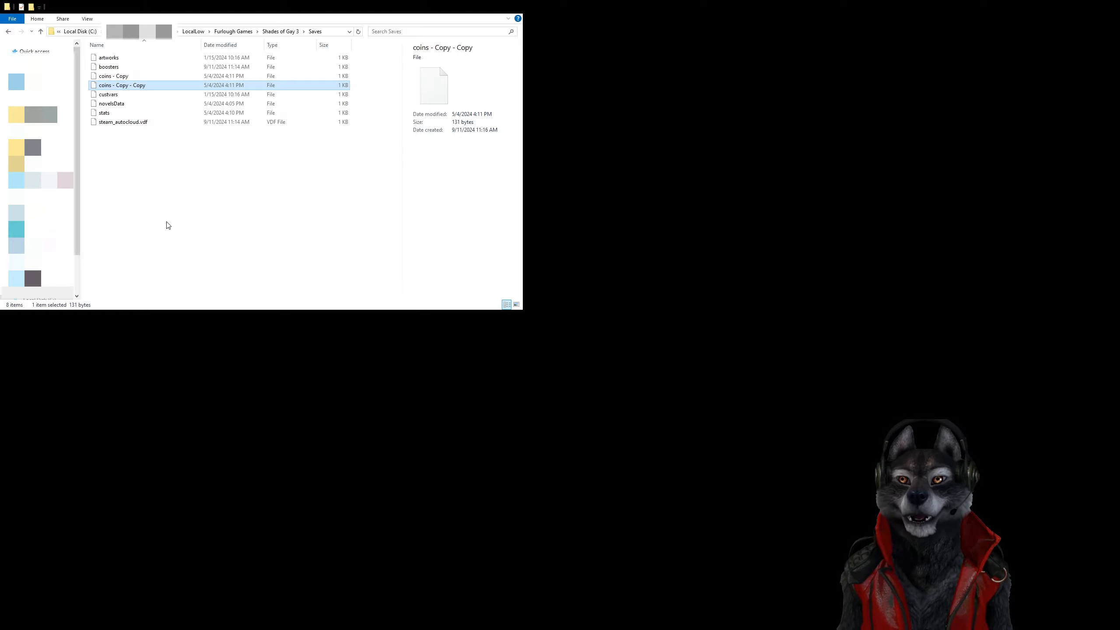